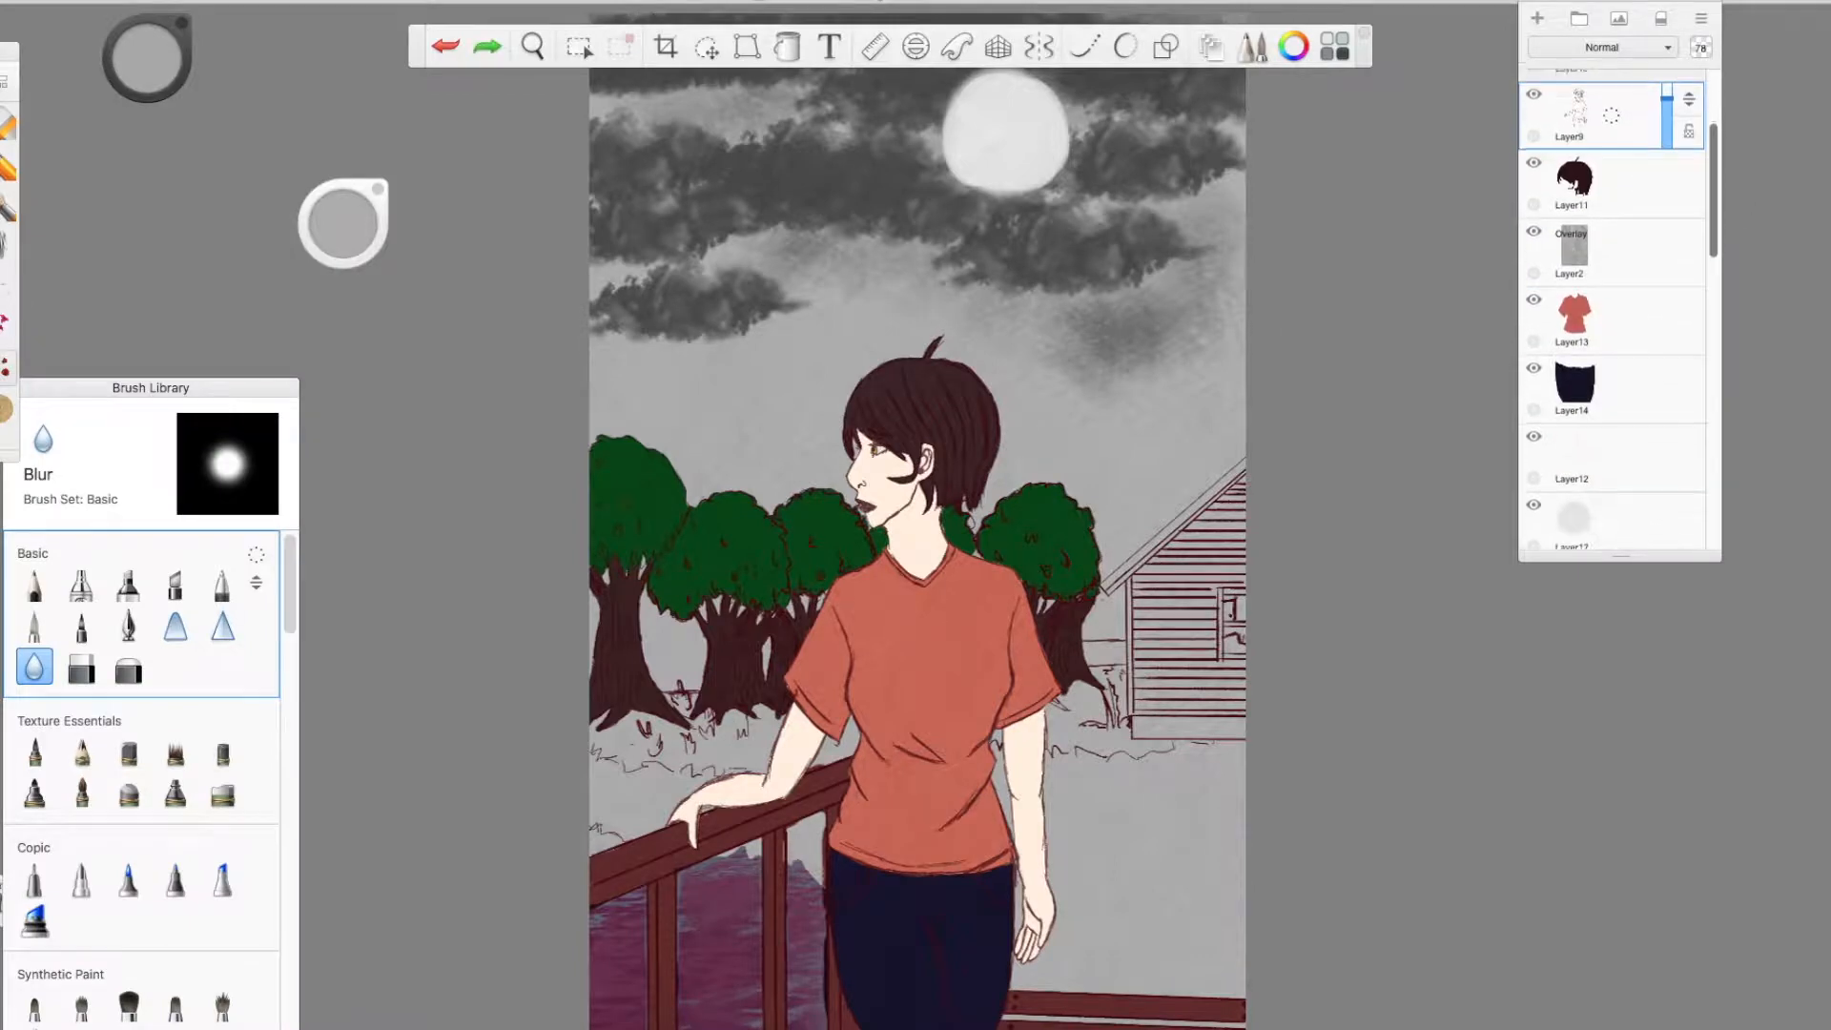
Paint the house siding dark red with darker horizontal plank lines on its own layer
{"action": "left_click", "coordinate": [532, 46]}
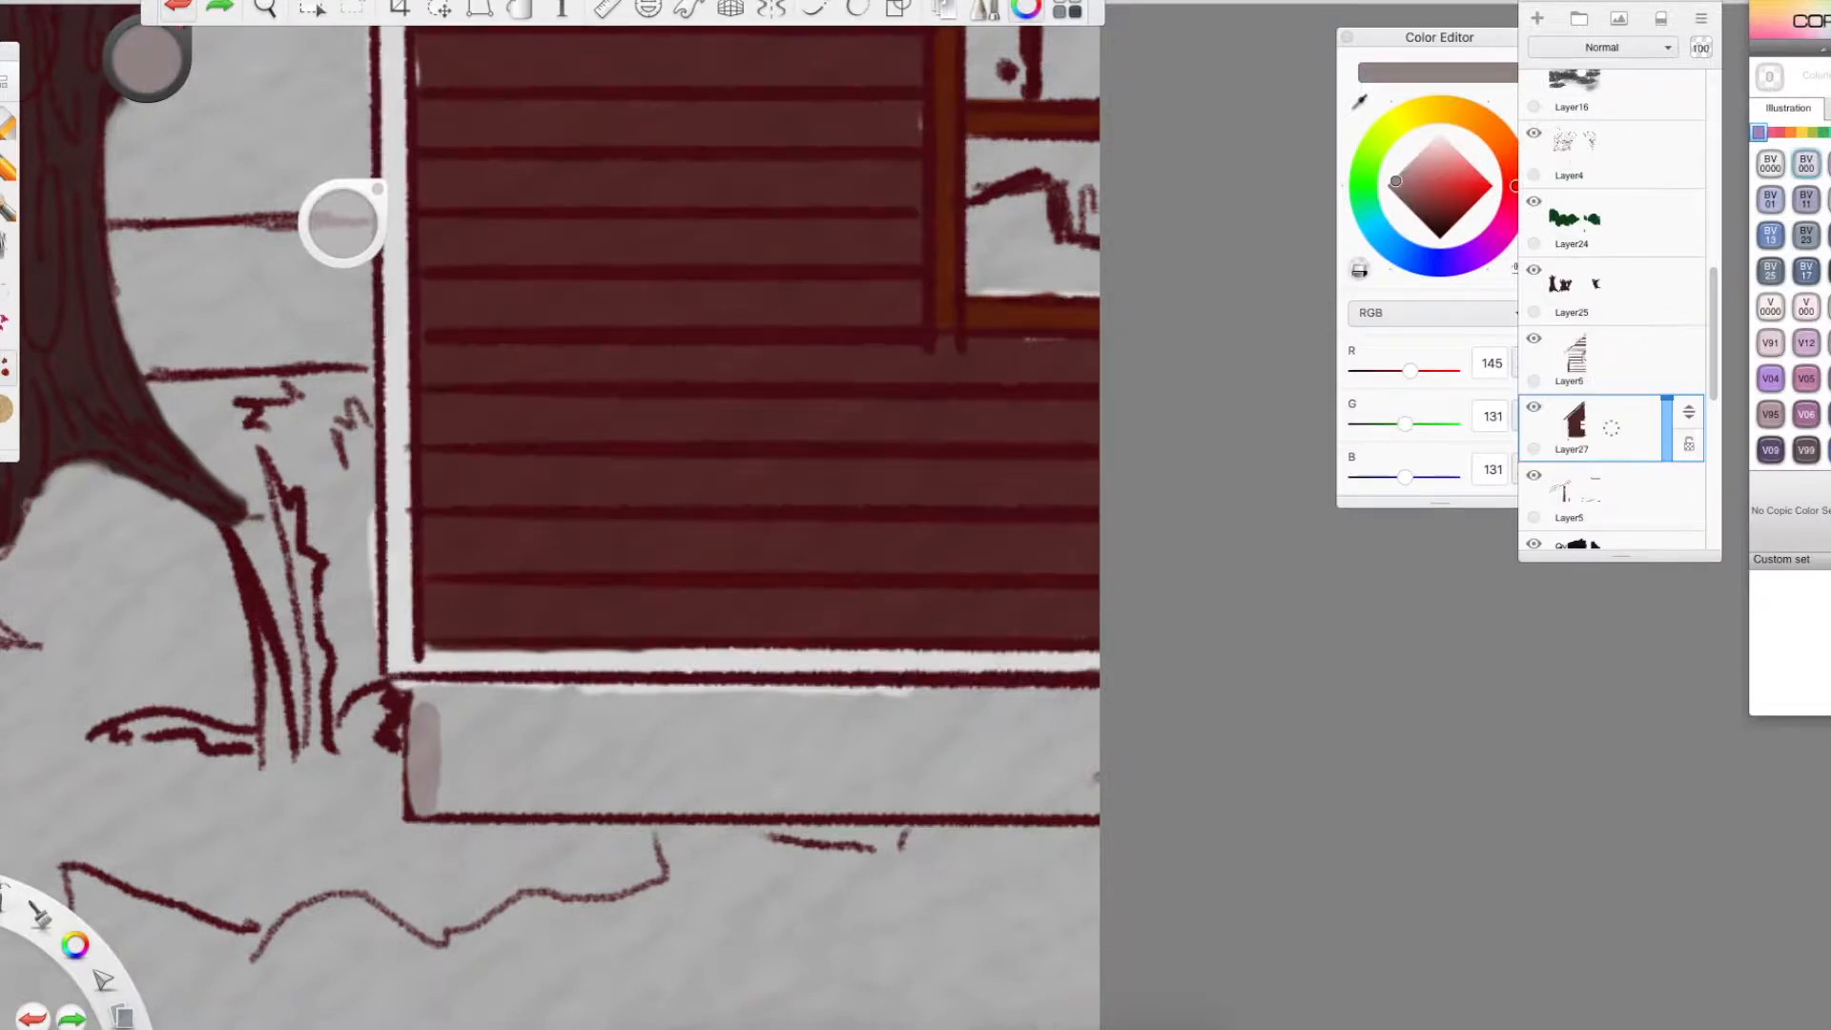
Fill the window panes with warm orange and pink light from the Color Editor
{"action": "scroll", "scroll_direction": "down", "scroll_amount": 3}
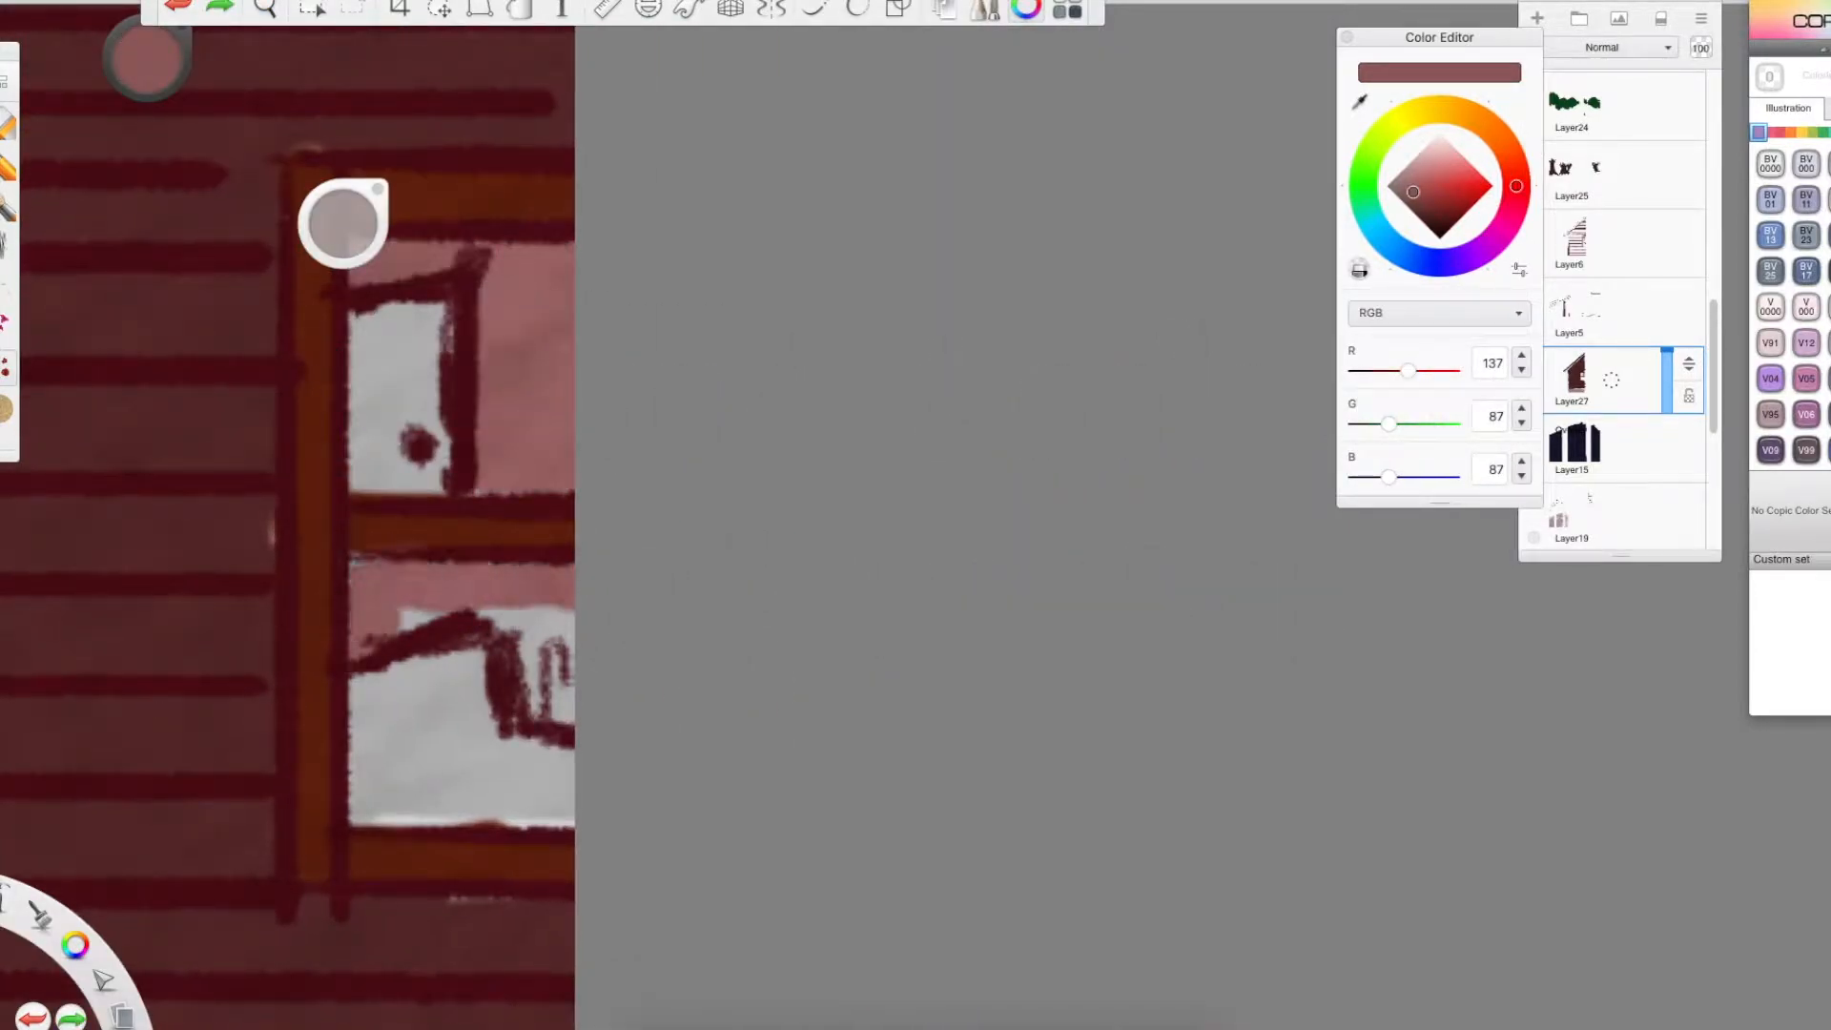
{"action": "left_click", "coordinate": [1463, 213]}
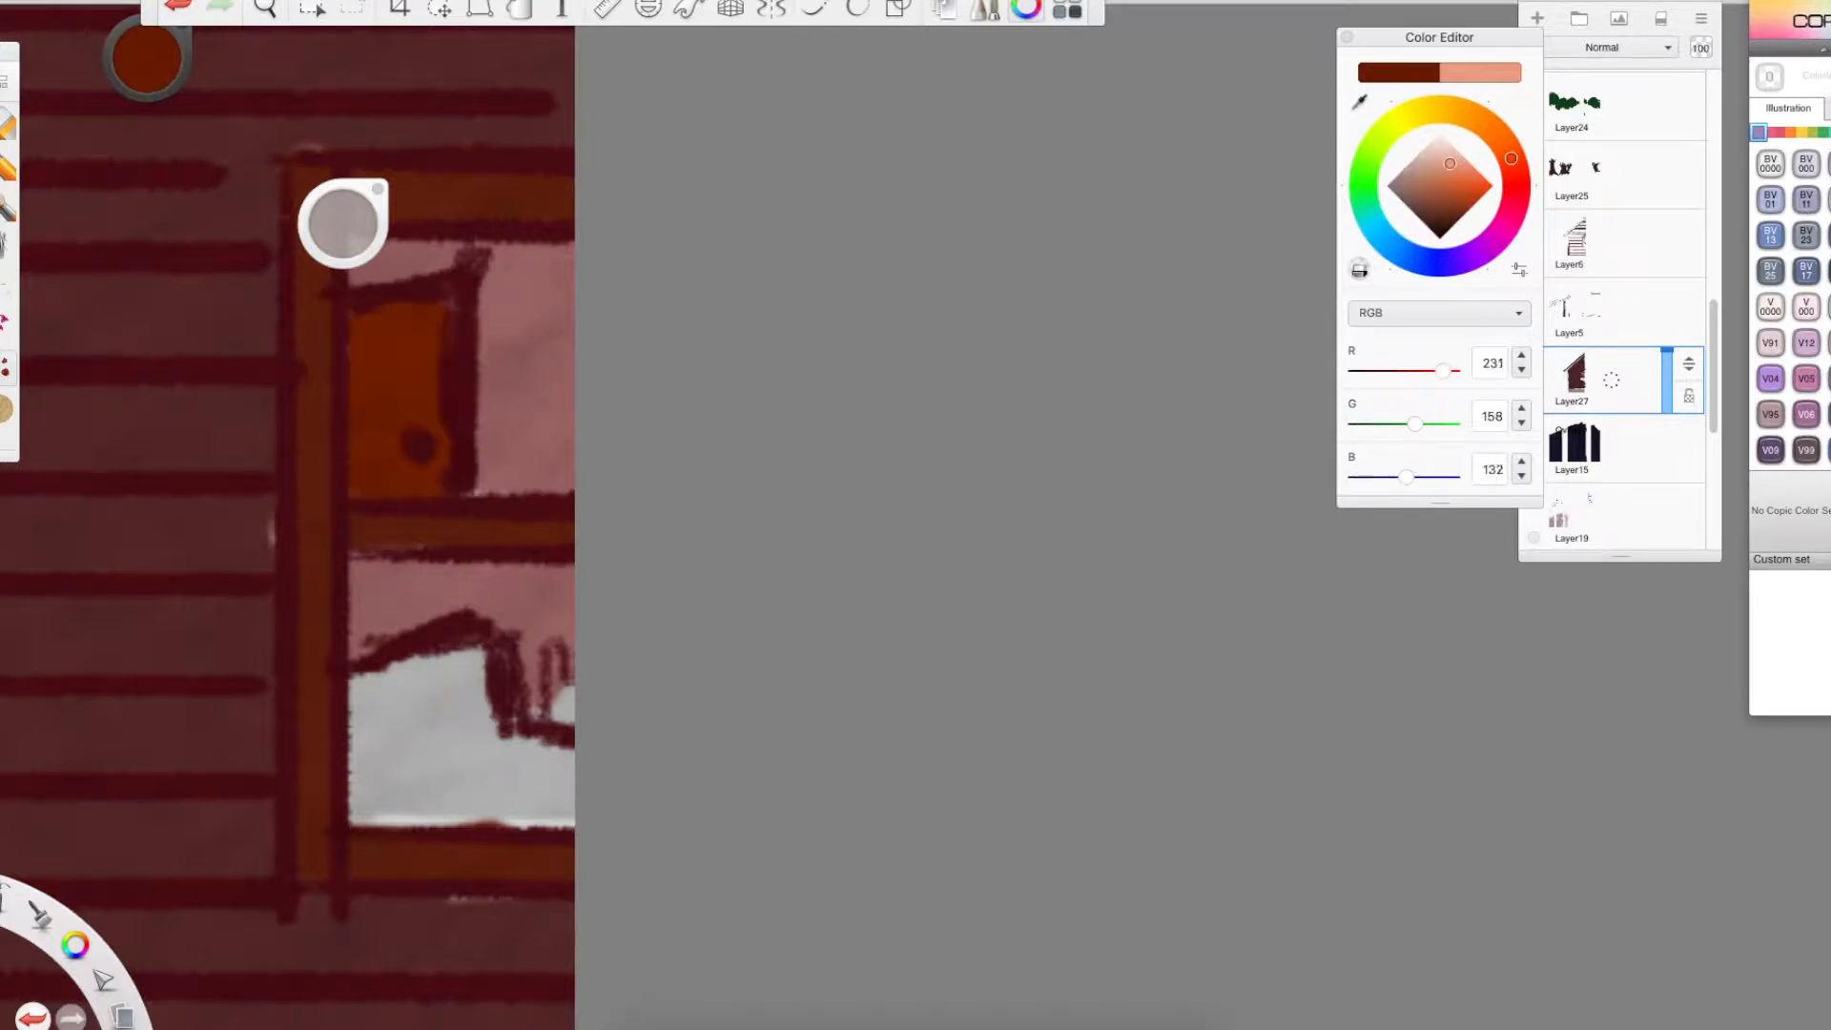
{"action": "left_click", "coordinate": [1411, 189]}
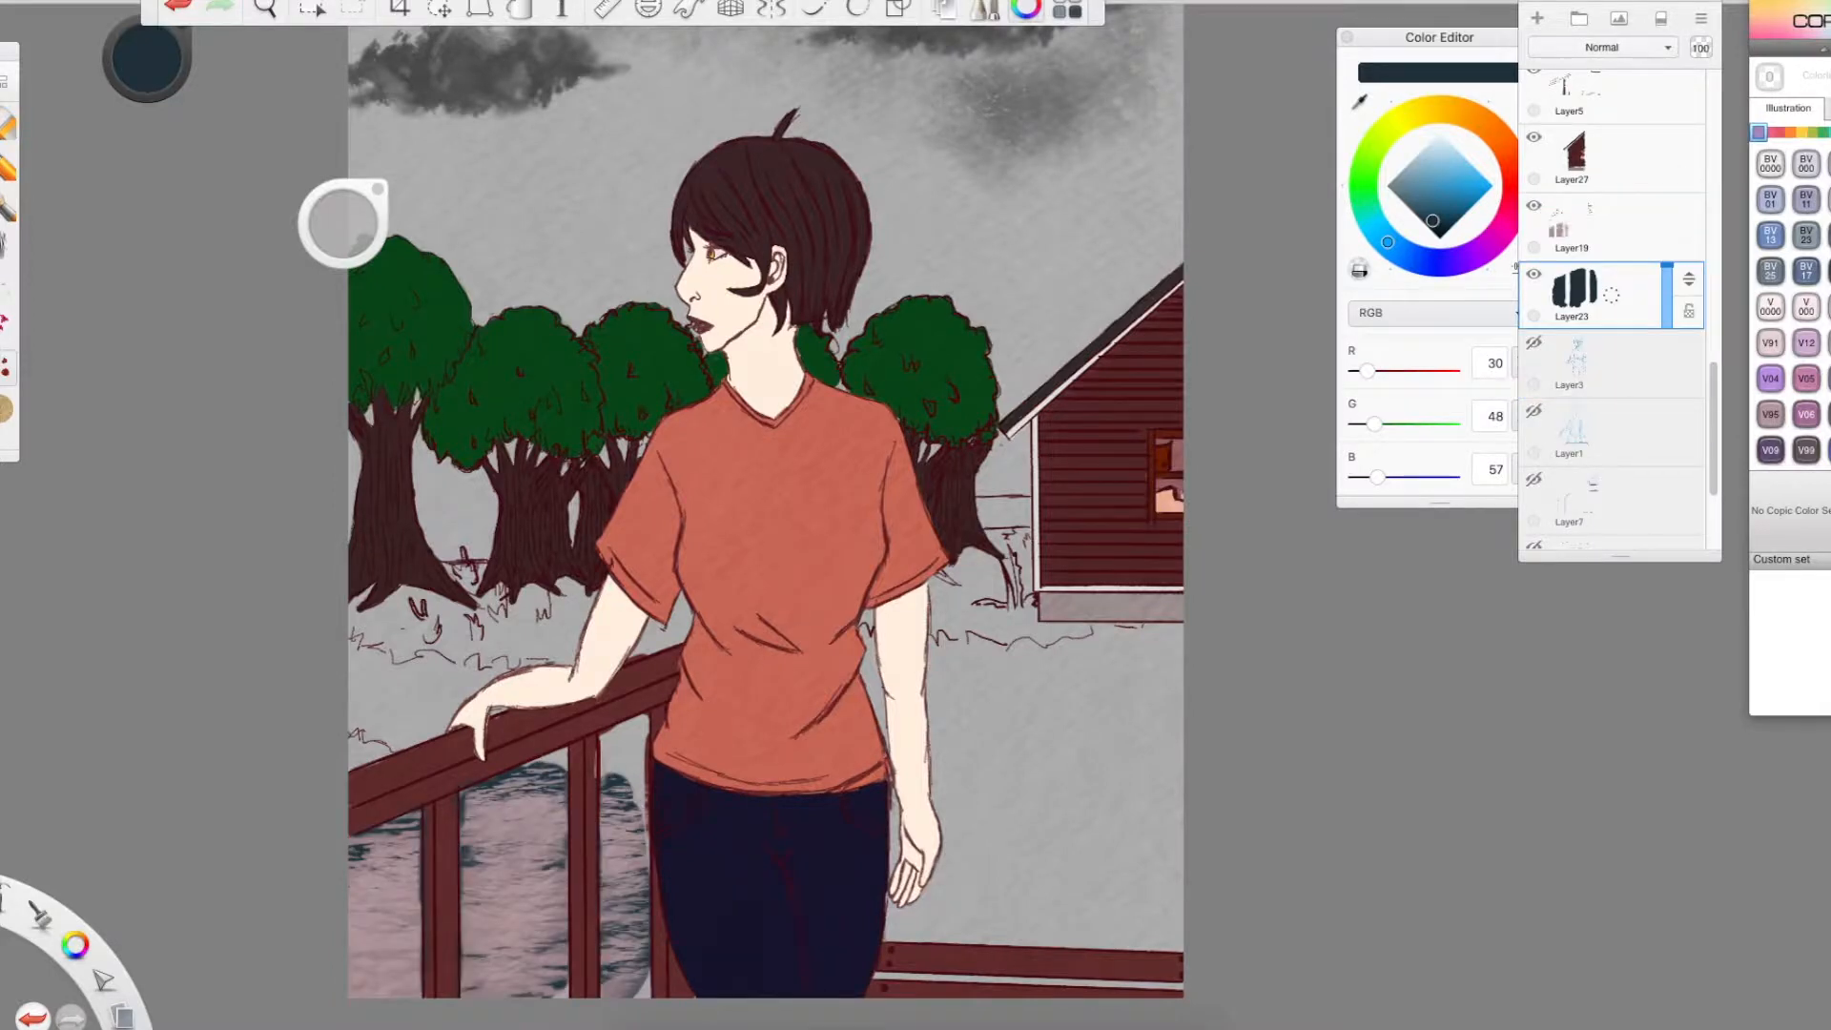
Set the water reflection layer's blend mode to Hard Light
{"action": "left_click", "coordinate": [1600, 46]}
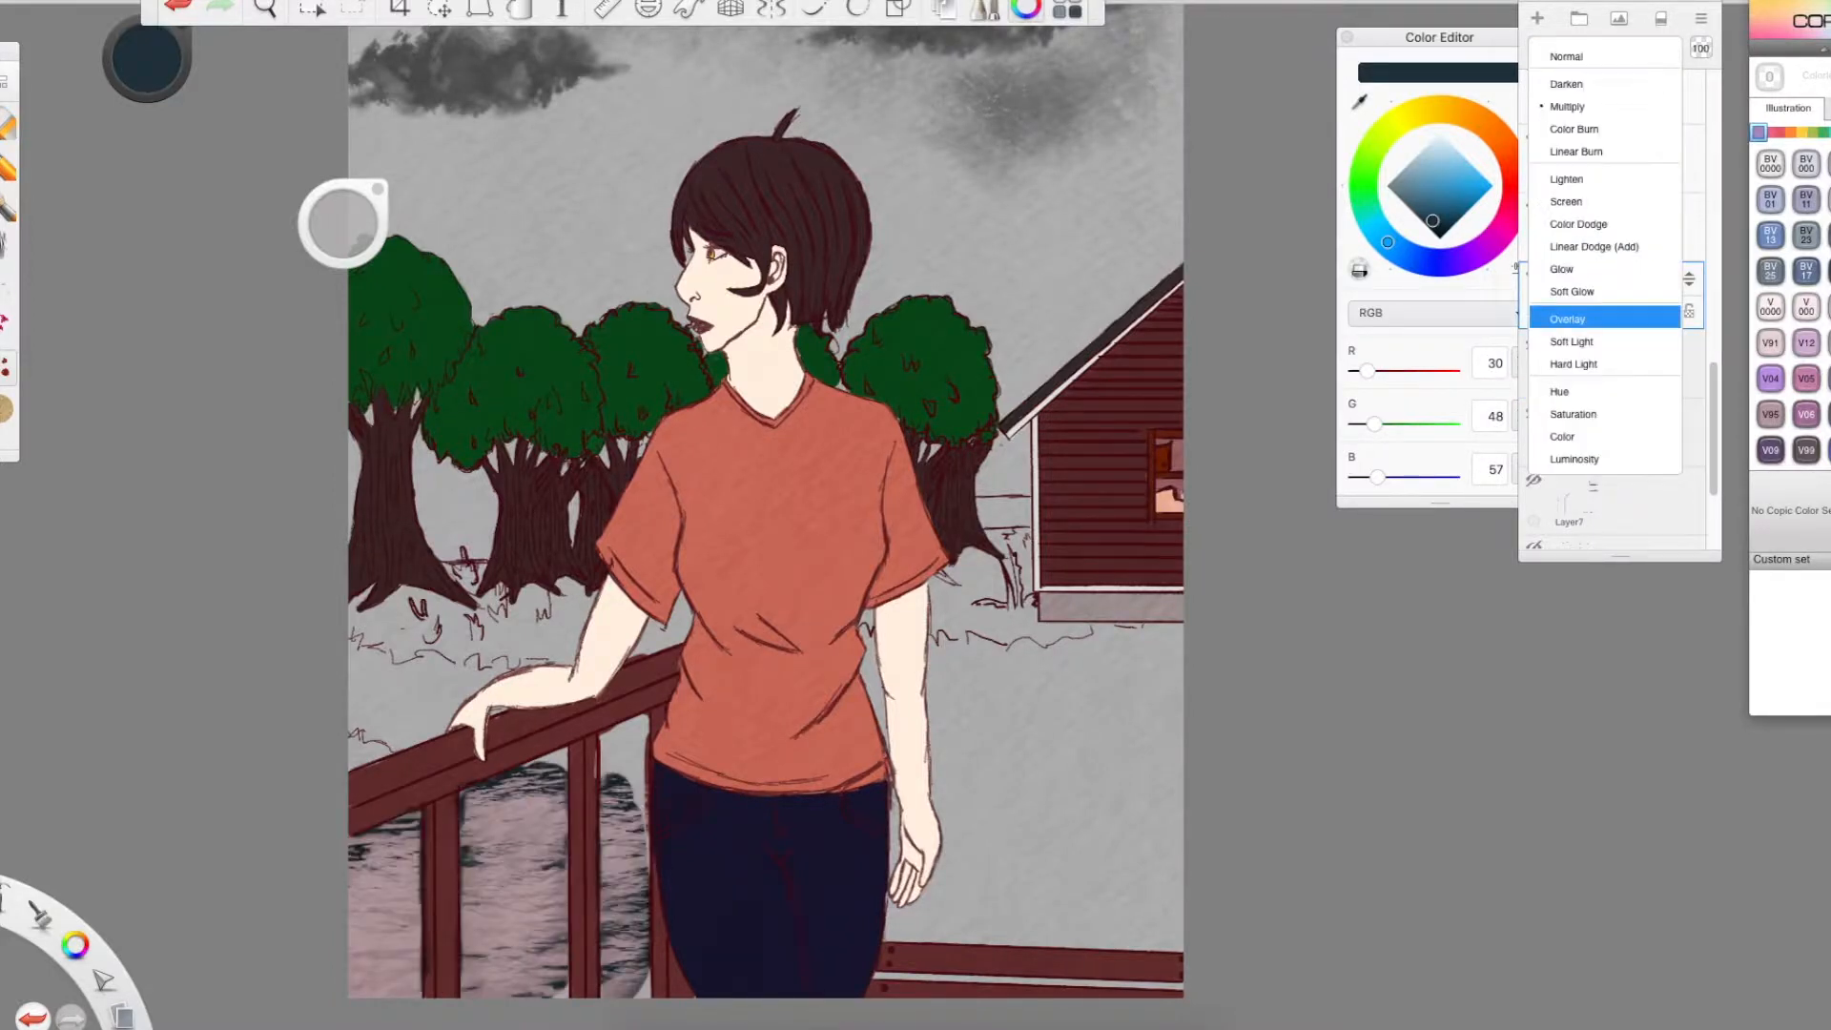
{"action": "left_click", "coordinate": [1576, 362]}
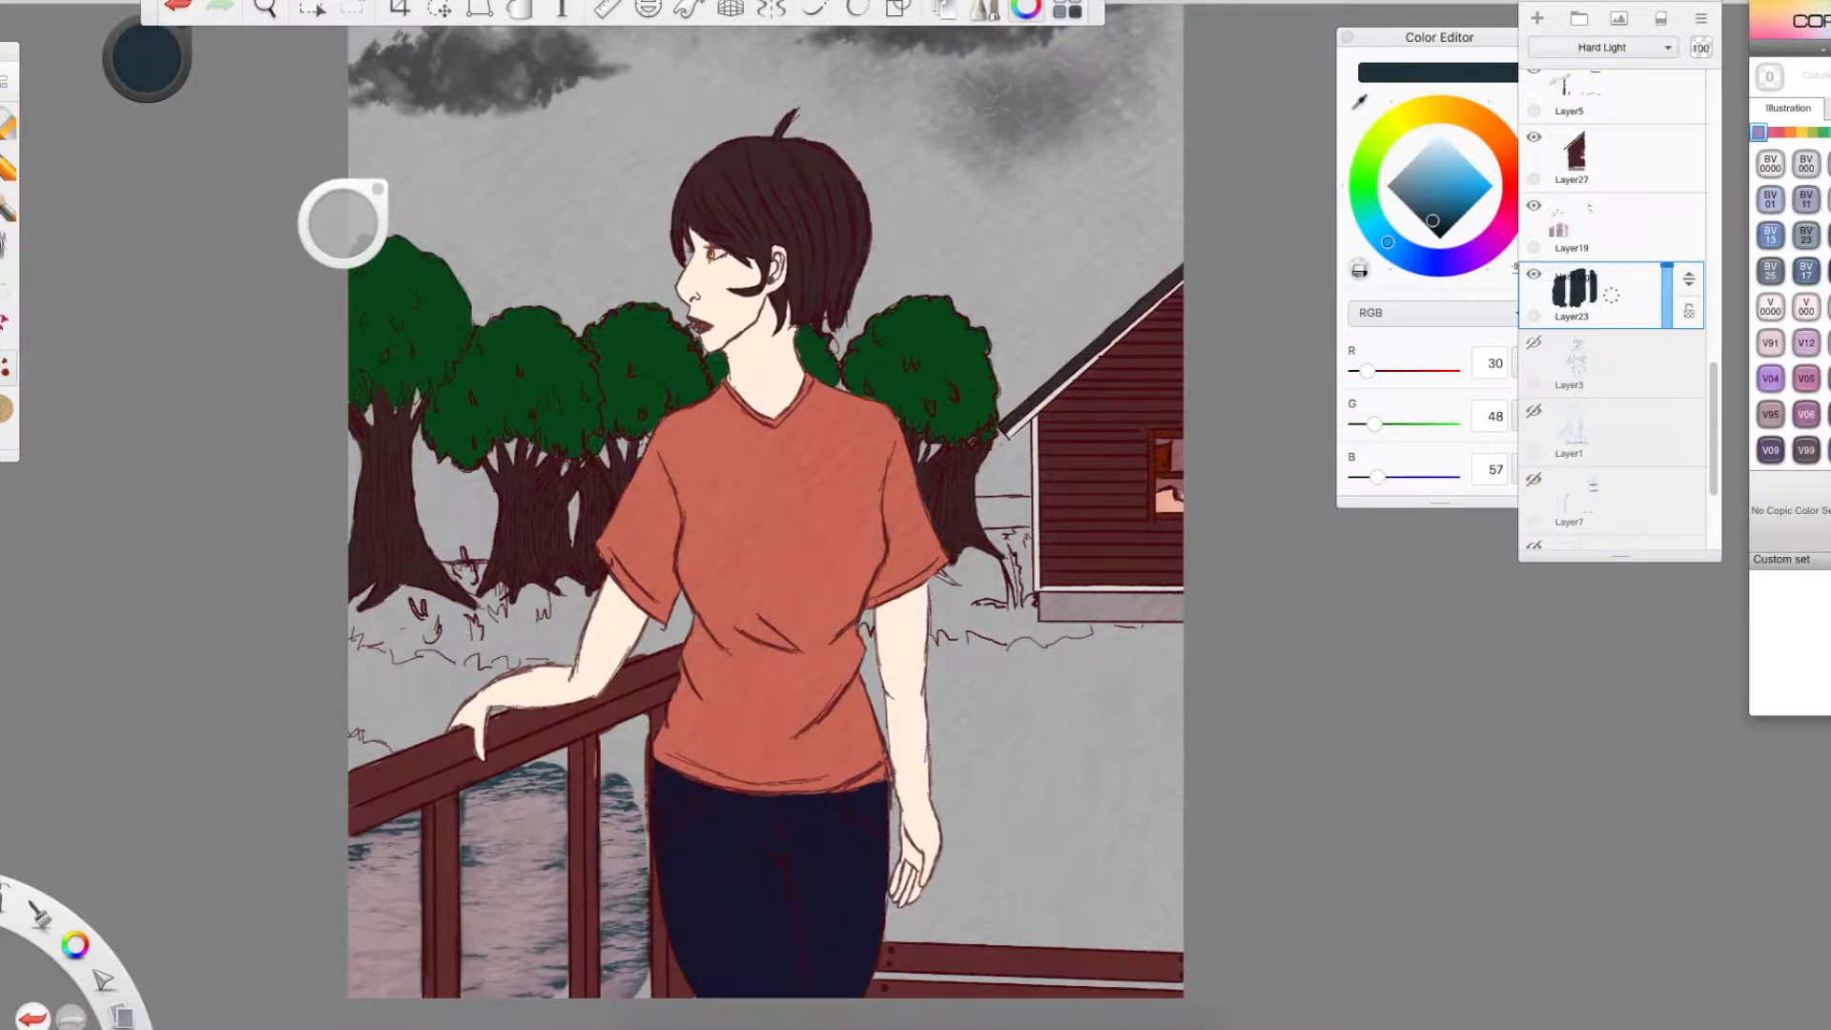
Paint the ground sandy tan and add green grass on new layers
{"action": "left_click", "coordinate": [1600, 46]}
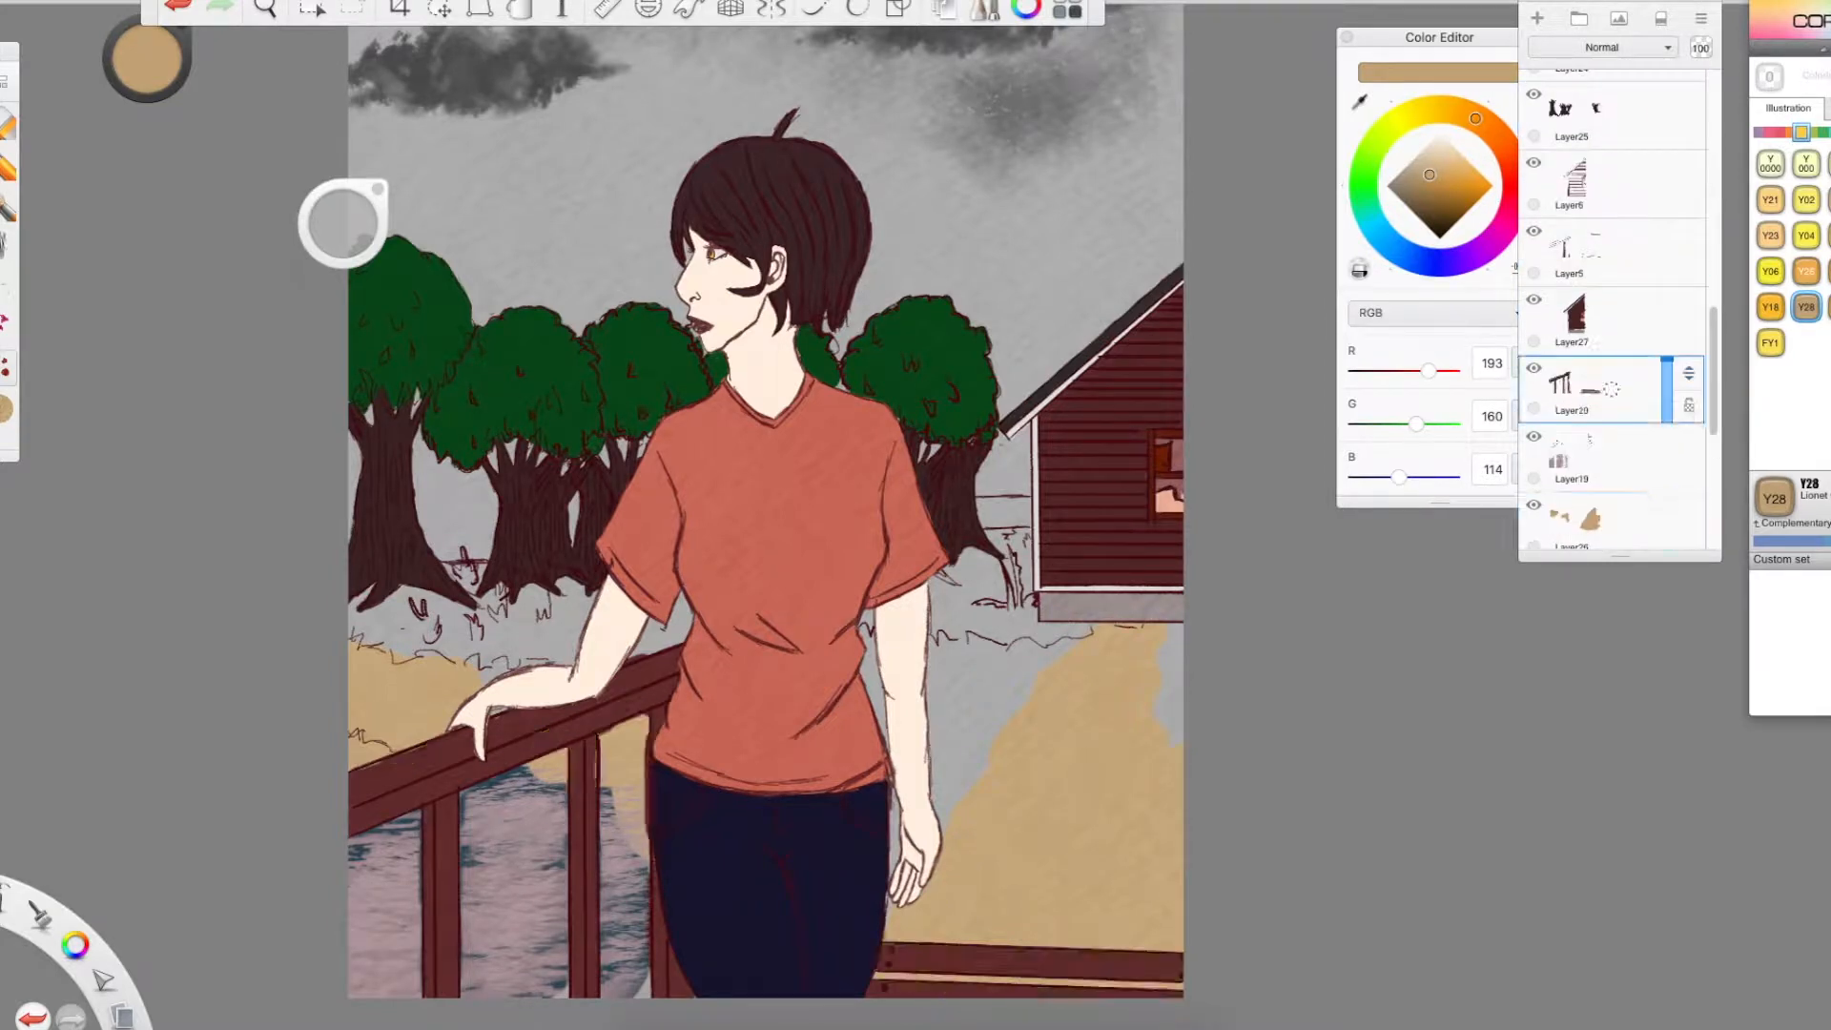
{"action": "left_click", "coordinate": [1570, 526]}
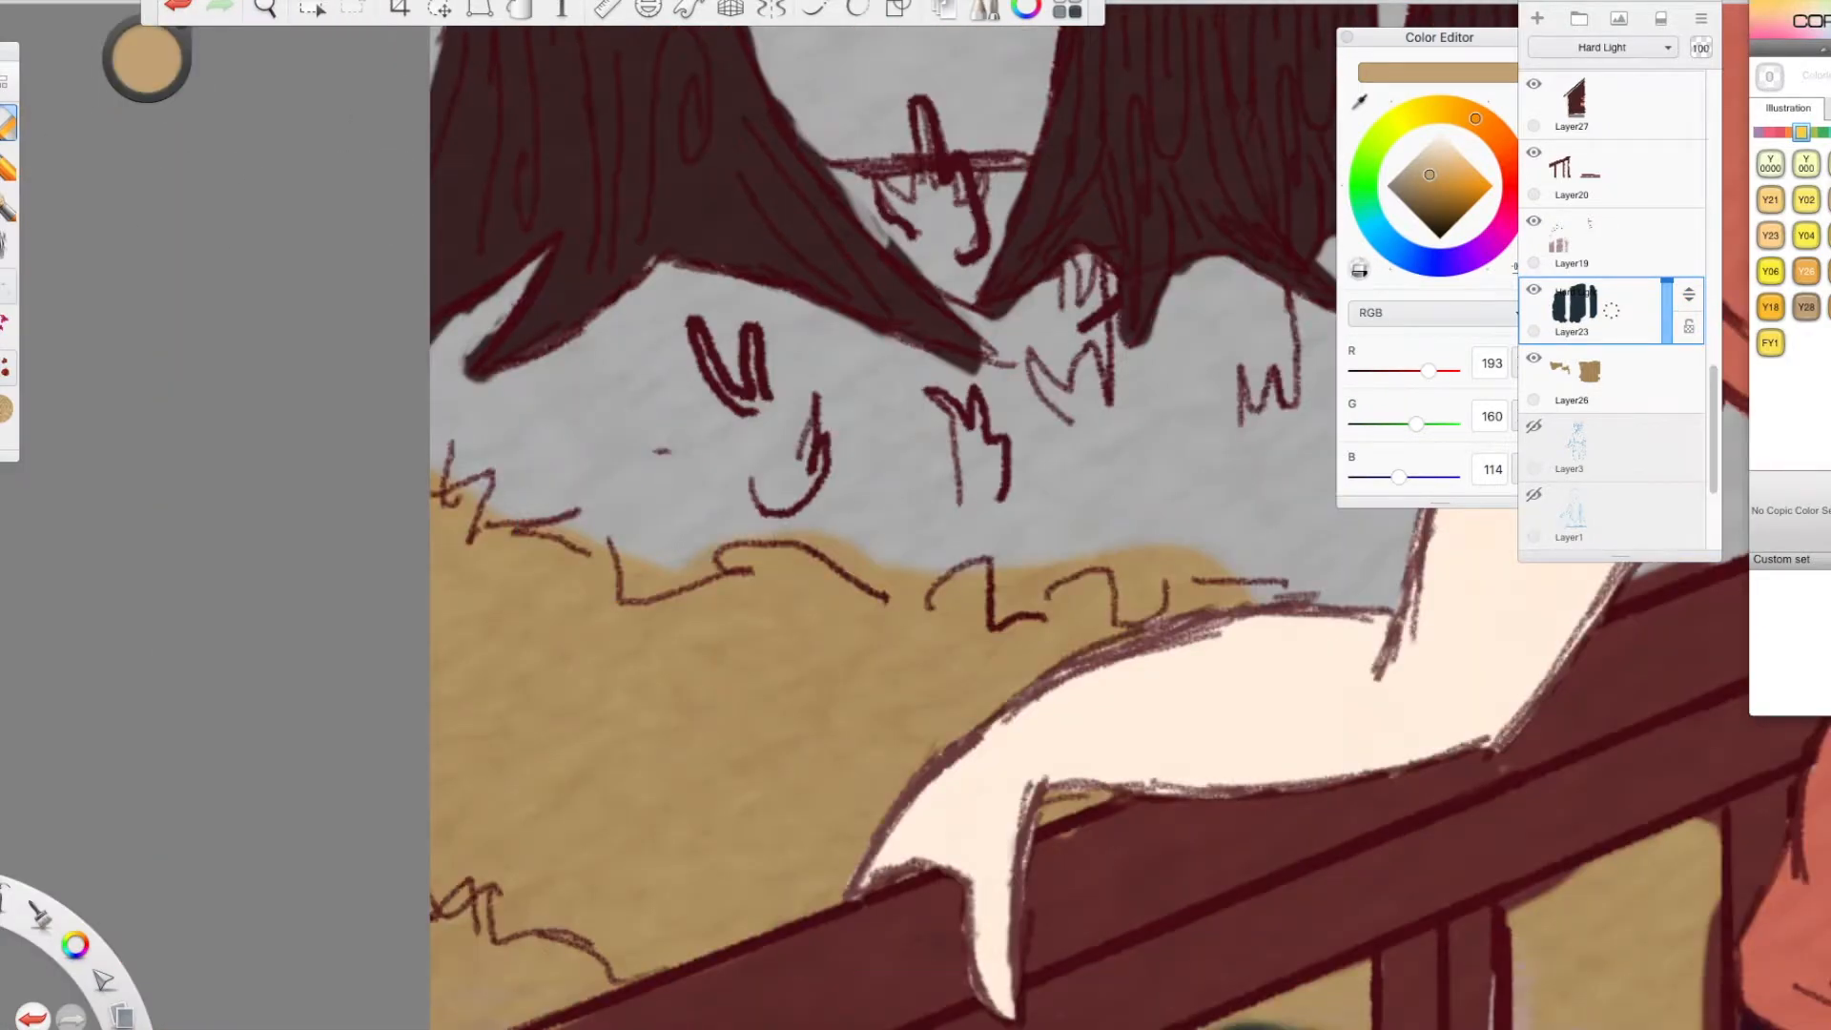
{"action": "left_click", "coordinate": [1589, 380]}
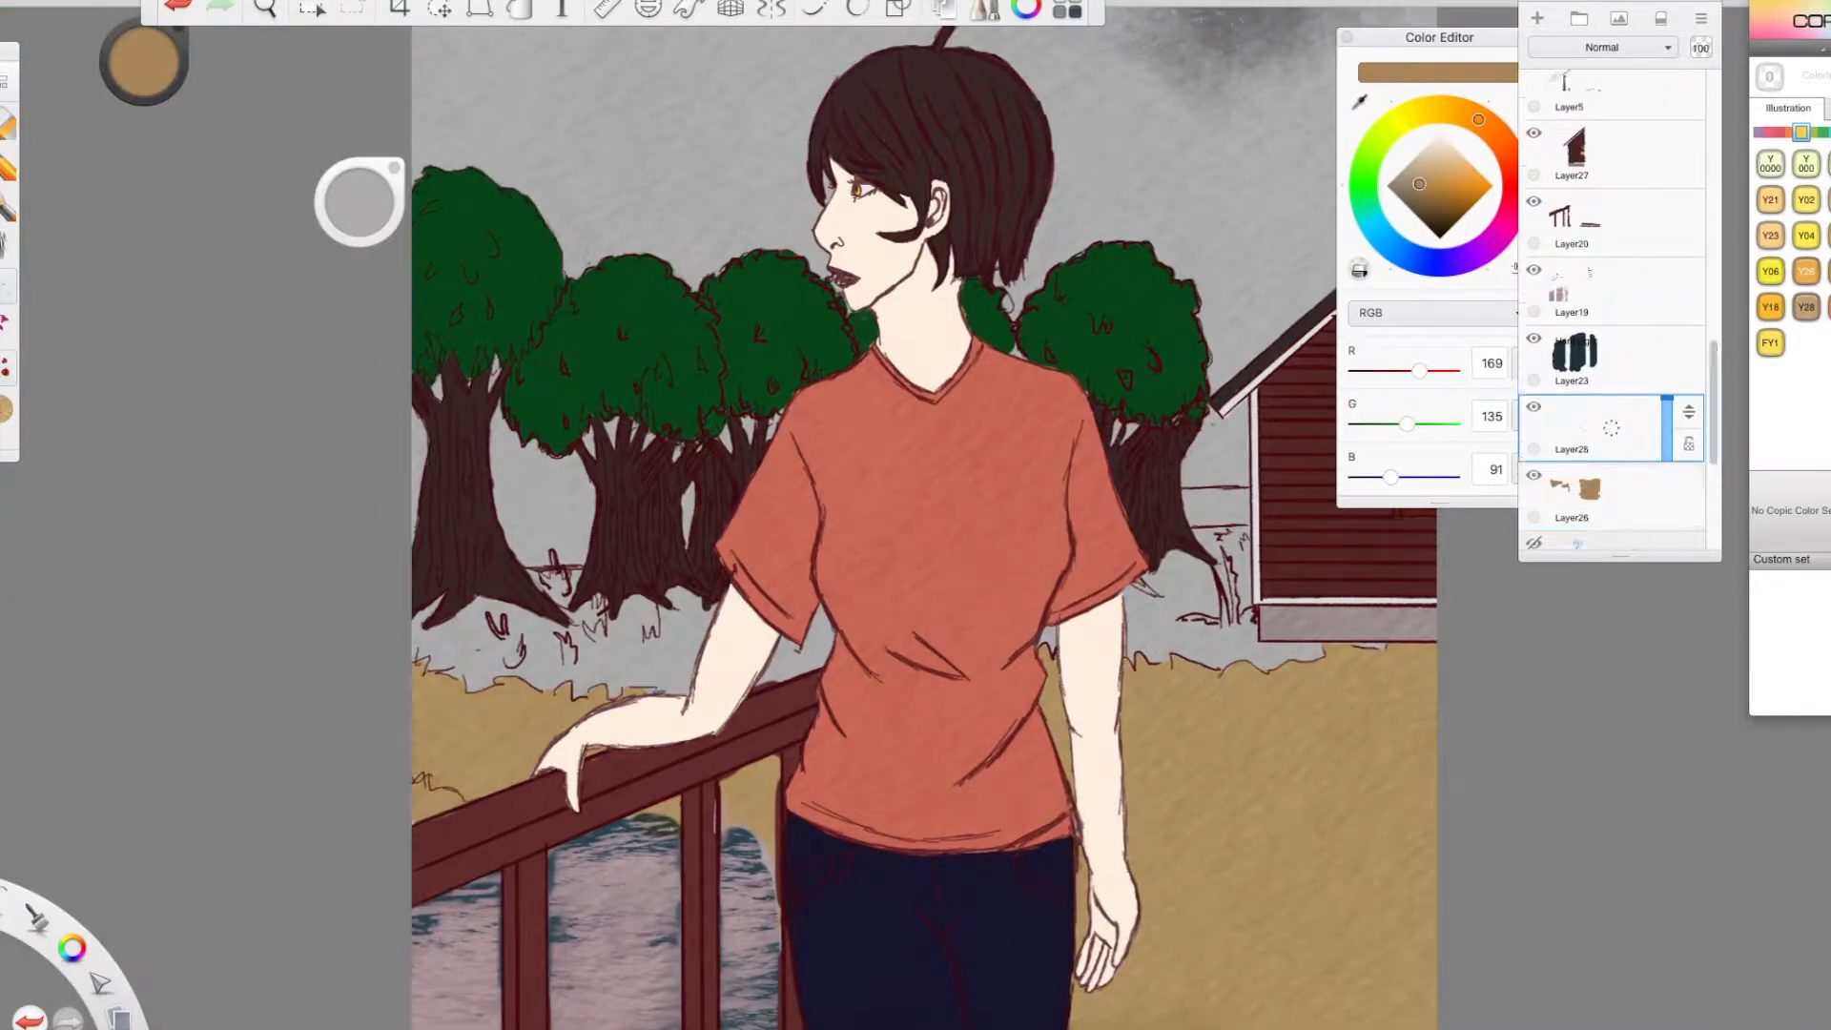
{"action": "left_click", "coordinate": [1398, 186]}
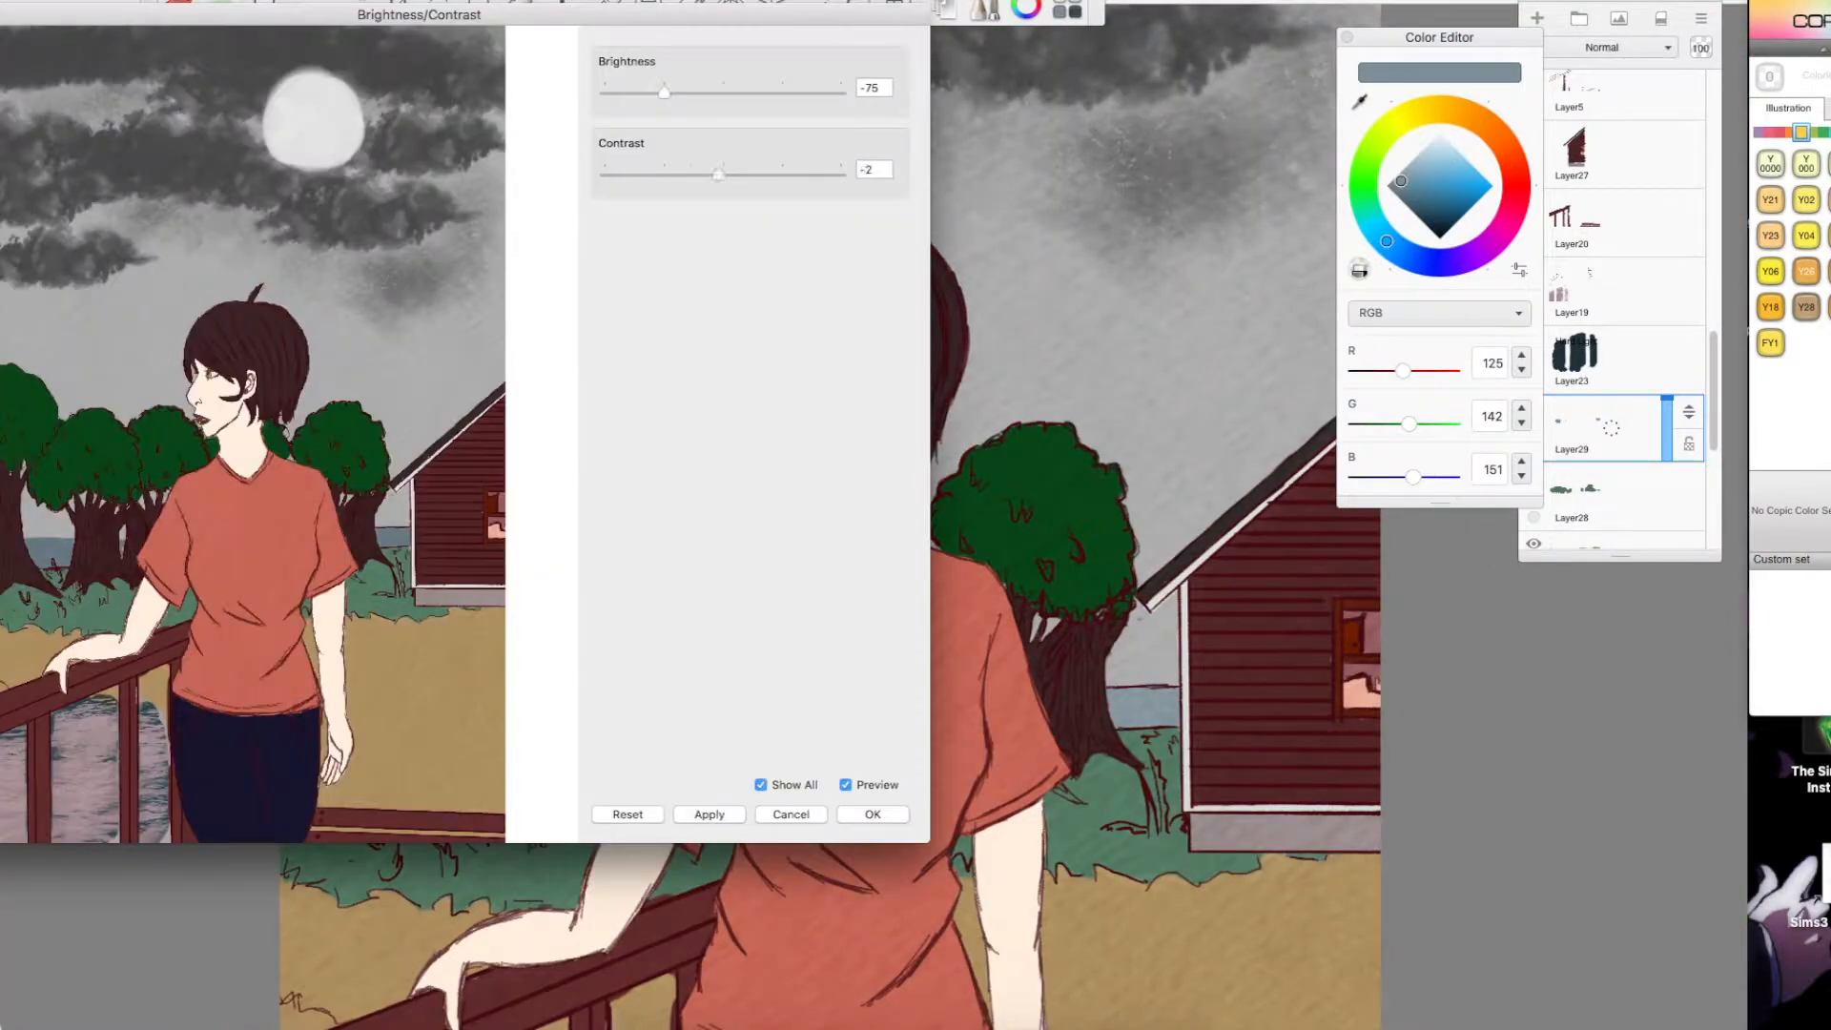
Apply the lowered brightness for night and drop the moonbeam overlay to about 19% opacity
{"action": "left_click", "coordinate": [871, 814]}
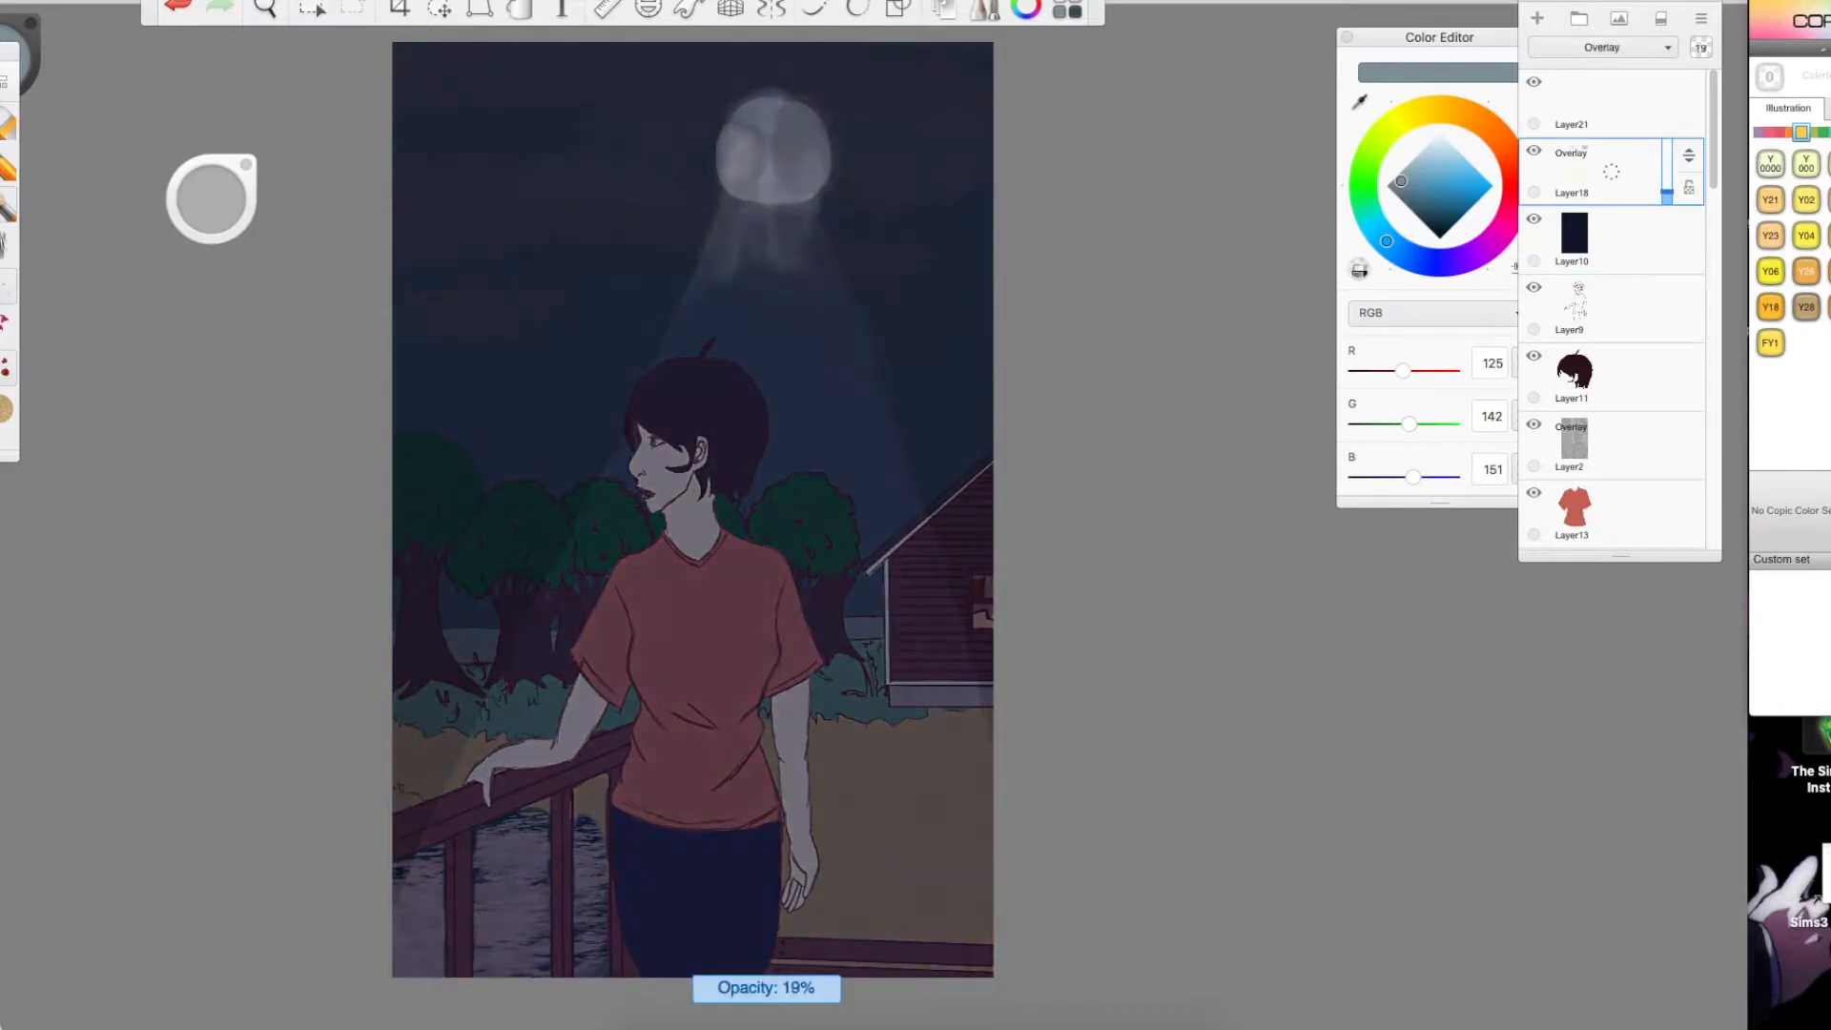
{"action": "left_click", "coordinate": [1569, 105]}
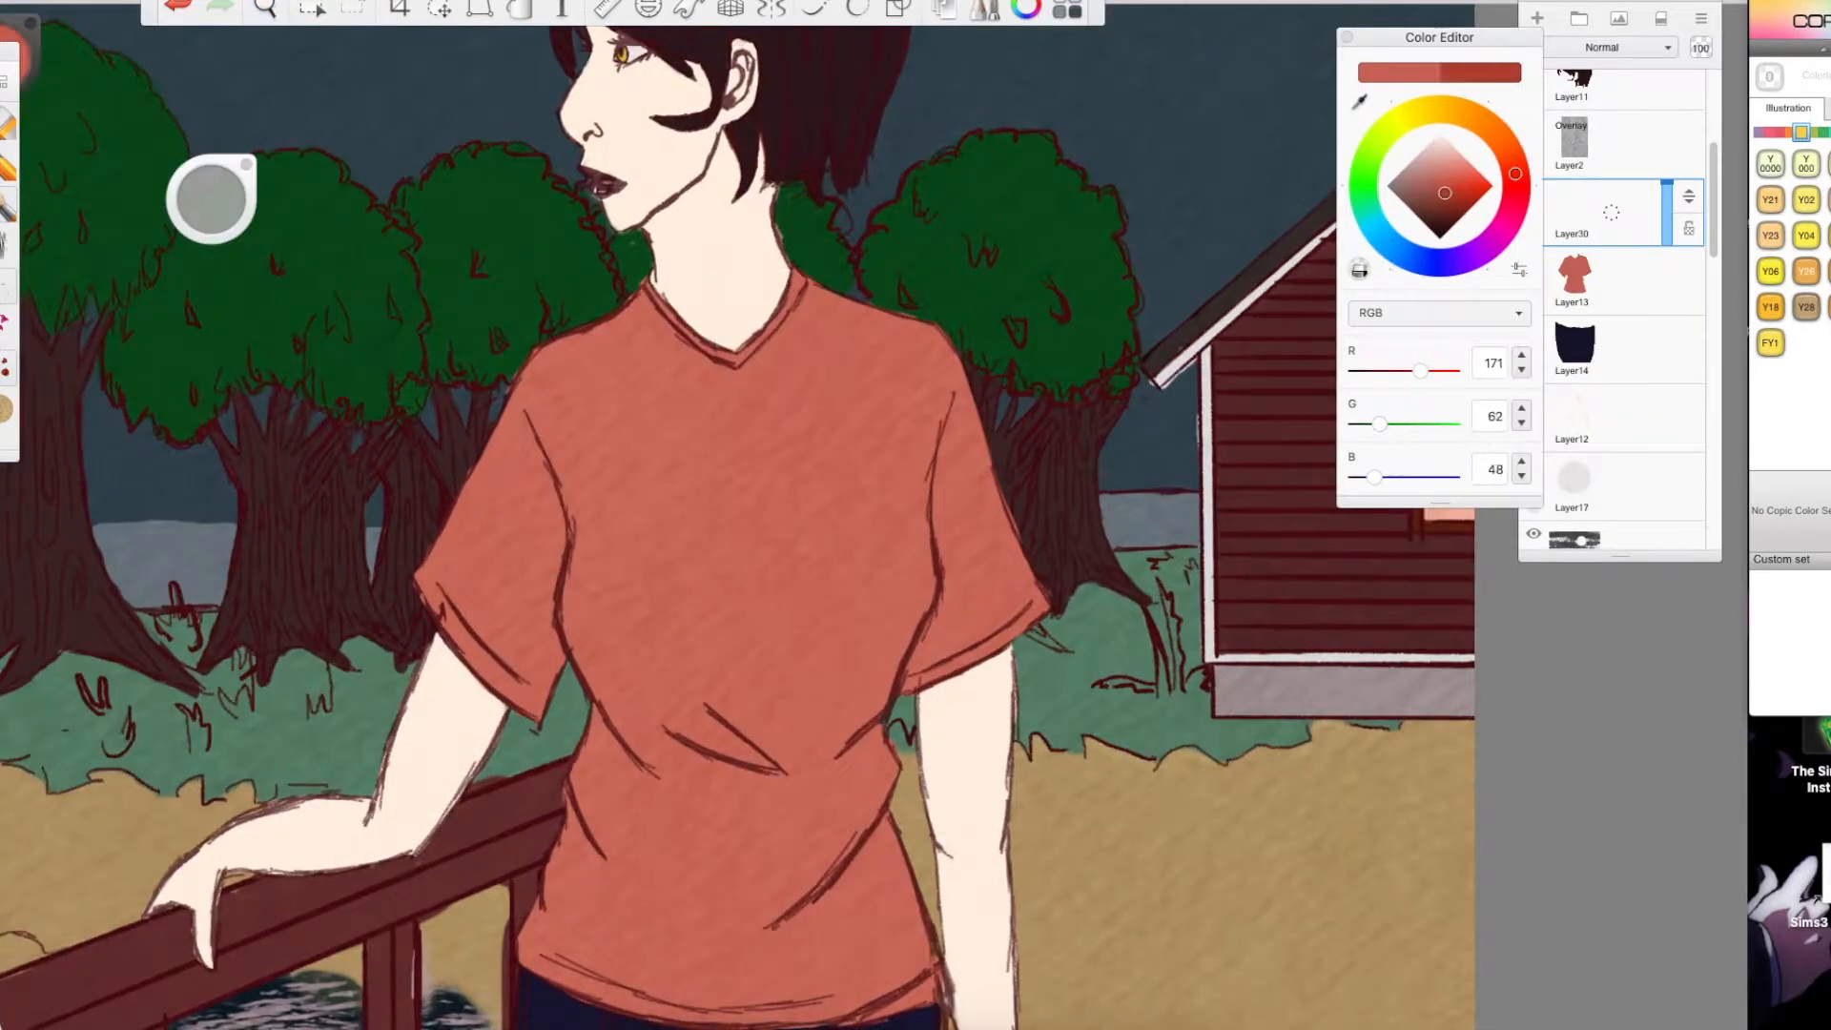
Shade the orange shirt with darker red folds on a new layer using the Paintbrush
{"action": "left_click", "coordinate": [309, 10]}
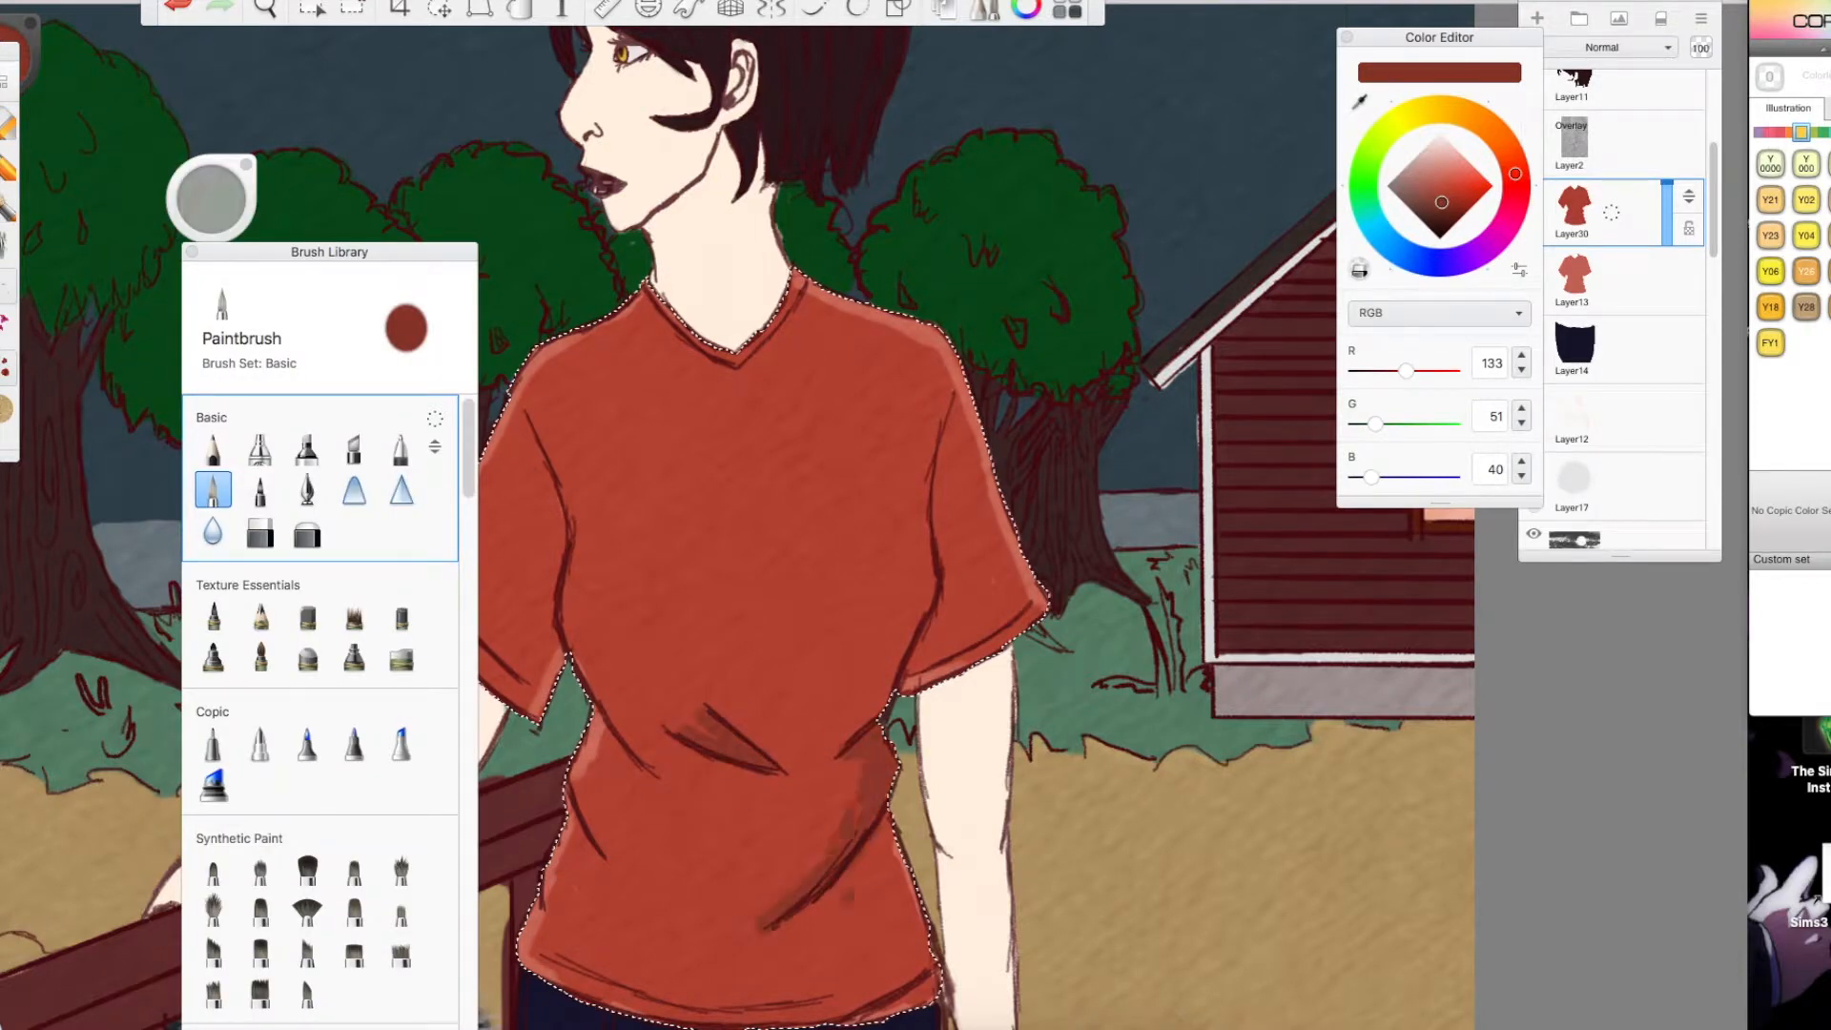
{"action": "left_click", "coordinate": [214, 532]}
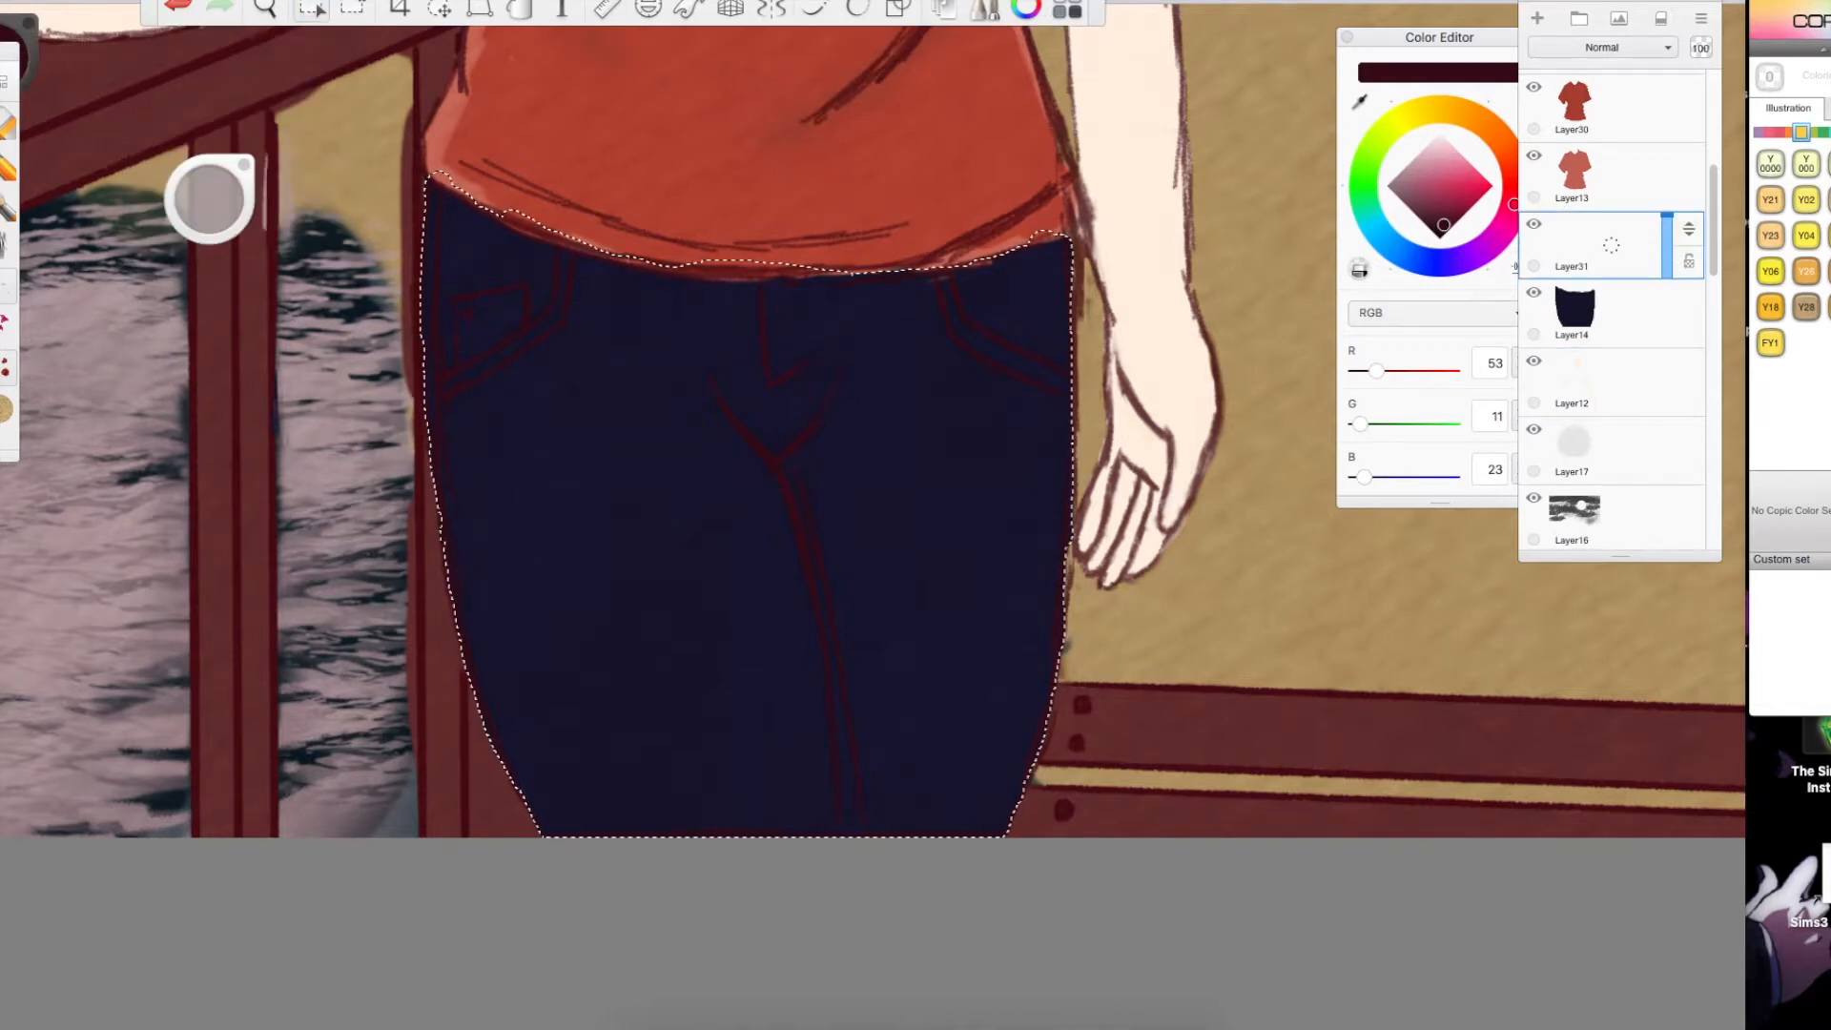
Add deep navy shadow shading to the jeans on a new layer
{"action": "left_click", "coordinate": [1443, 262]}
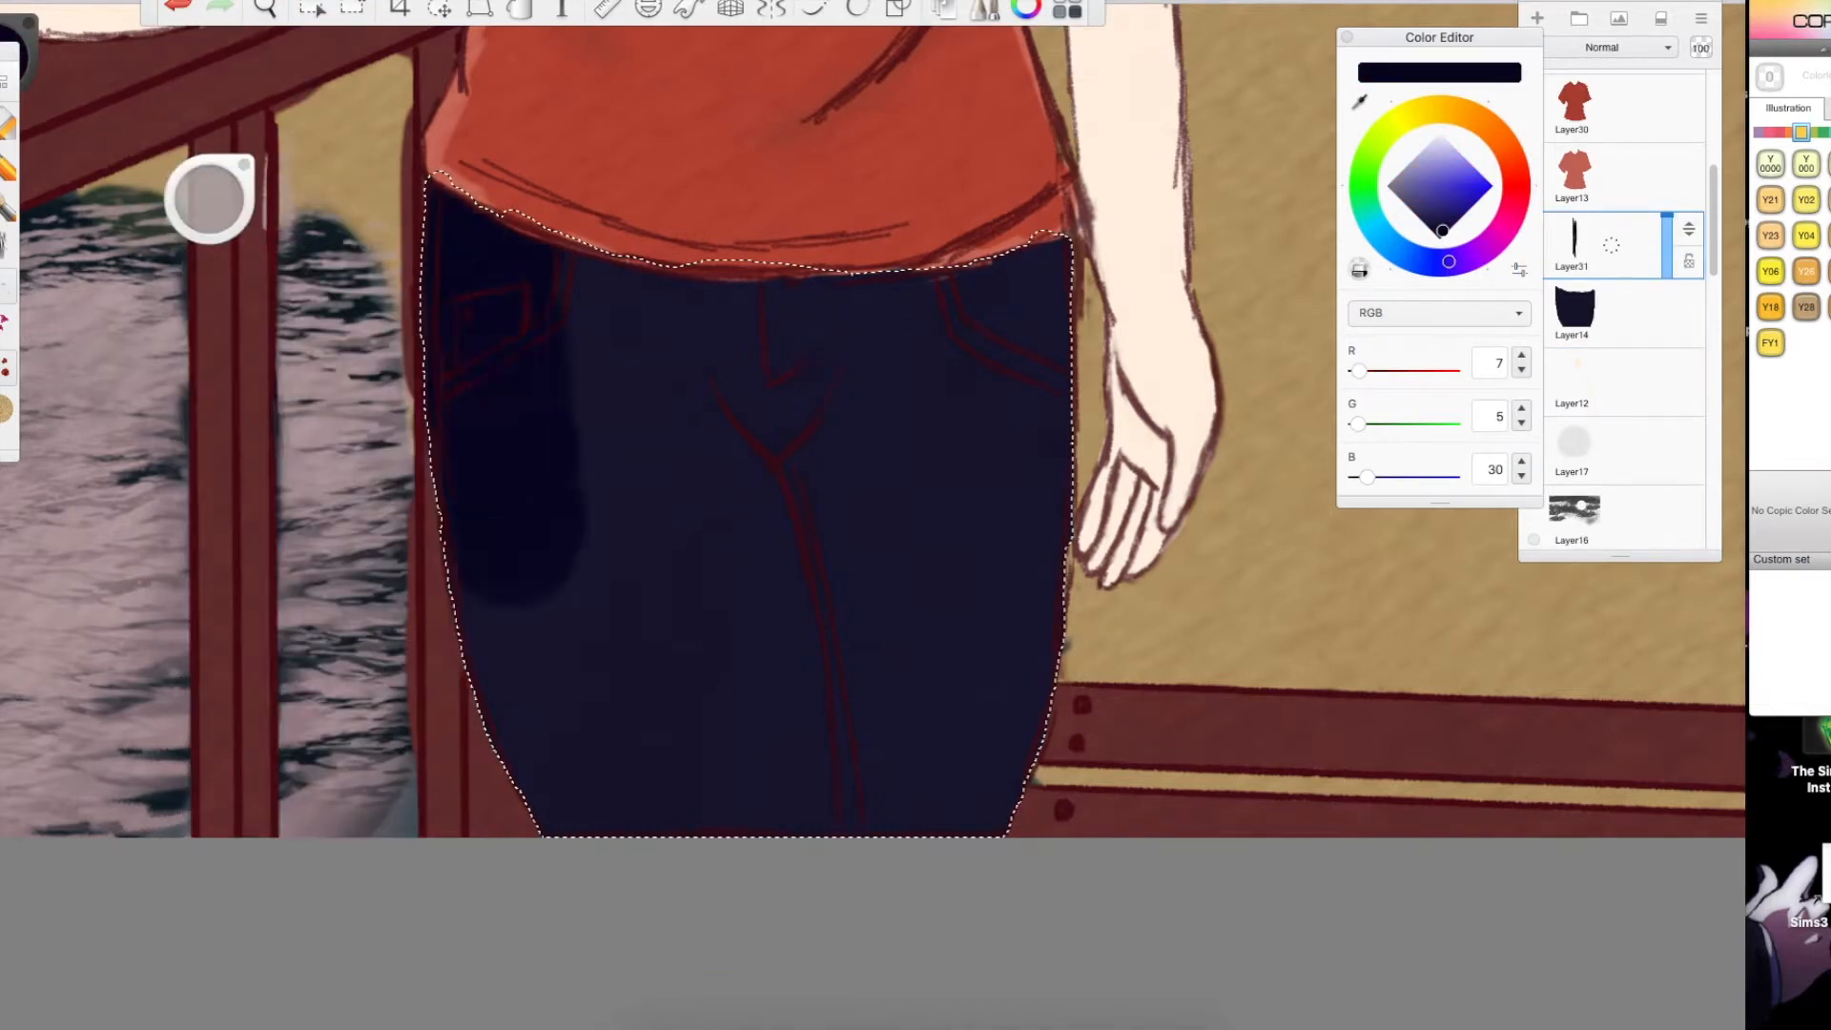
{"action": "left_click", "coordinate": [1516, 185]}
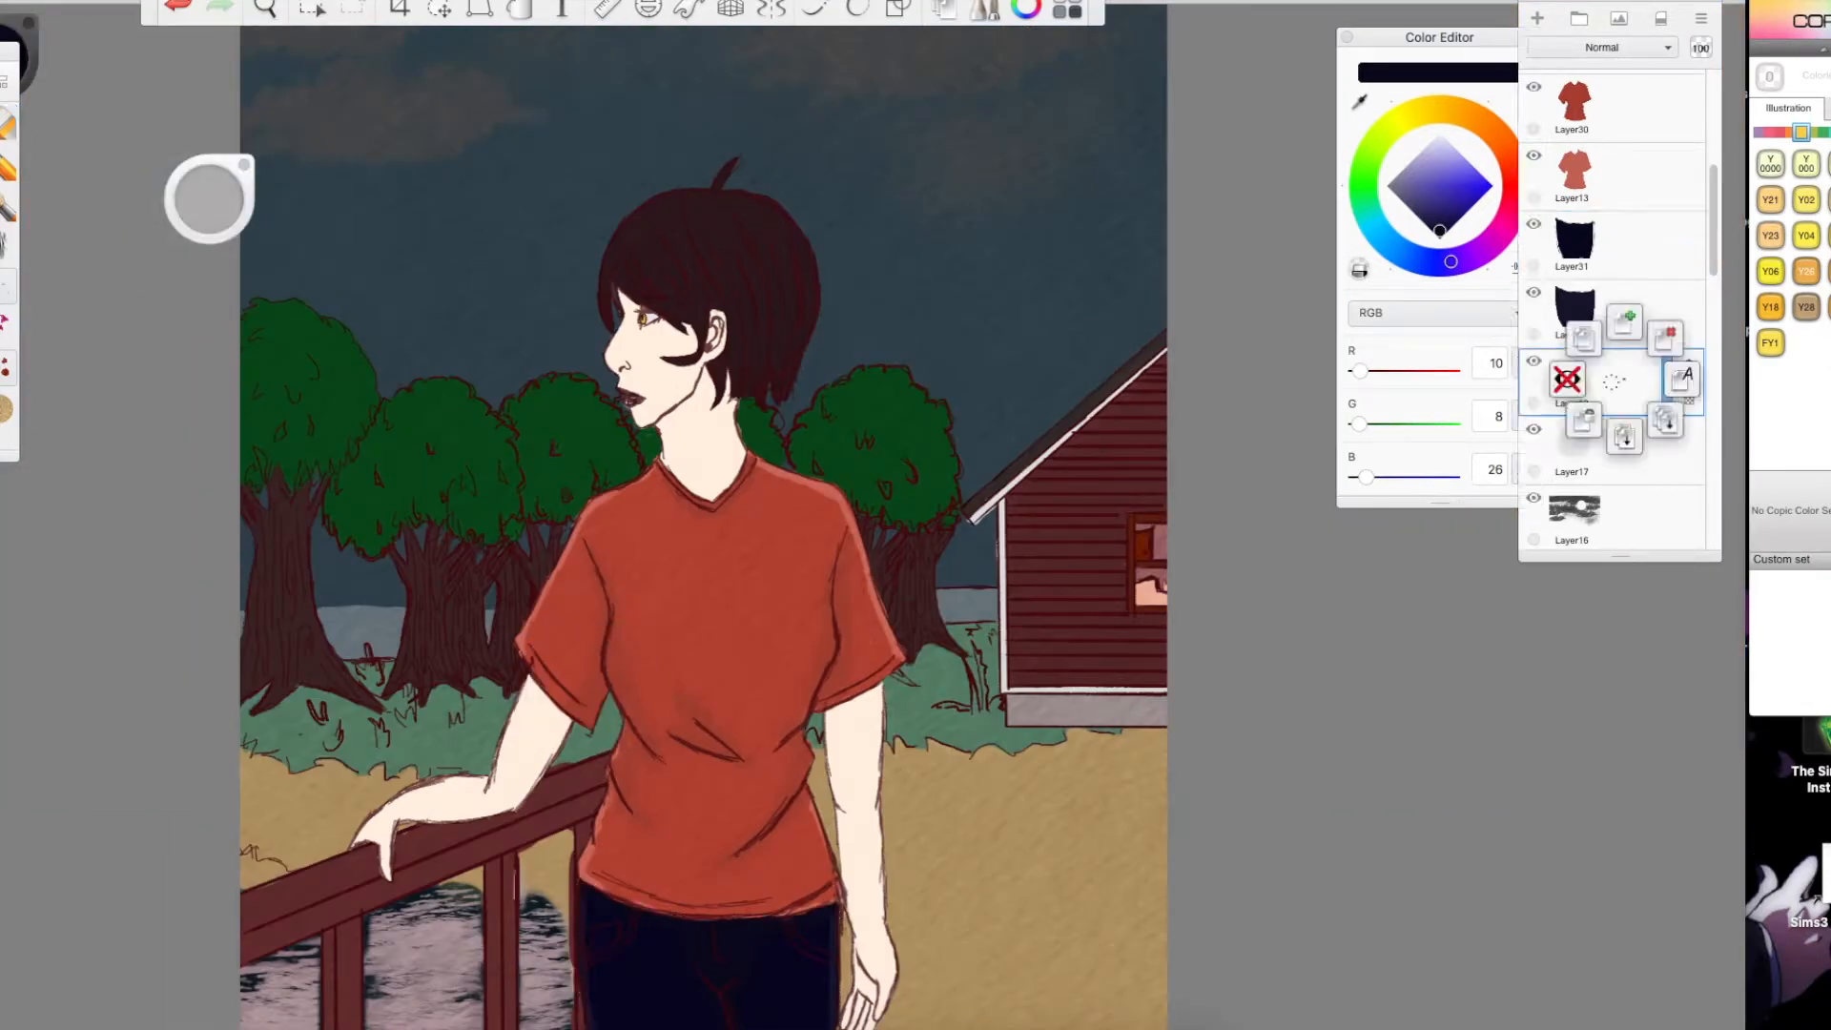
Shade the skin and hair on a new layer using a magic-wand selection
{"action": "left_click", "coordinate": [311, 9]}
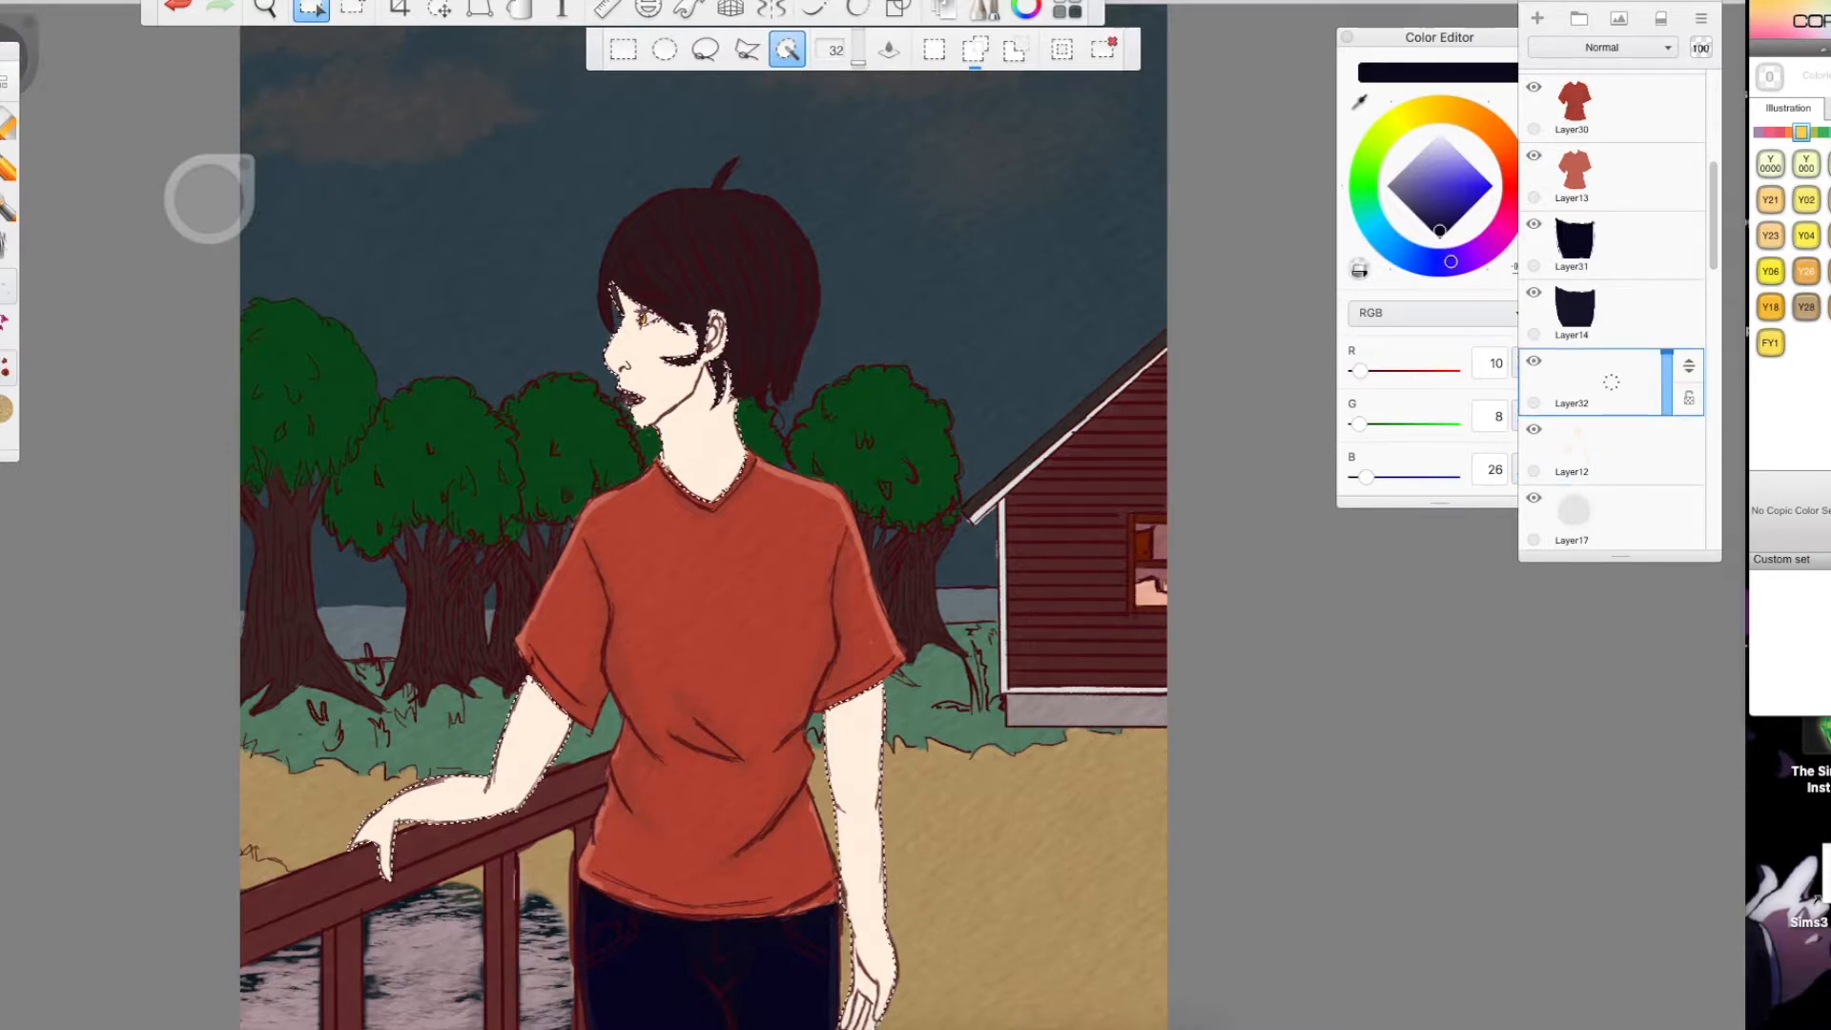
{"action": "left_click", "coordinate": [1451, 145]}
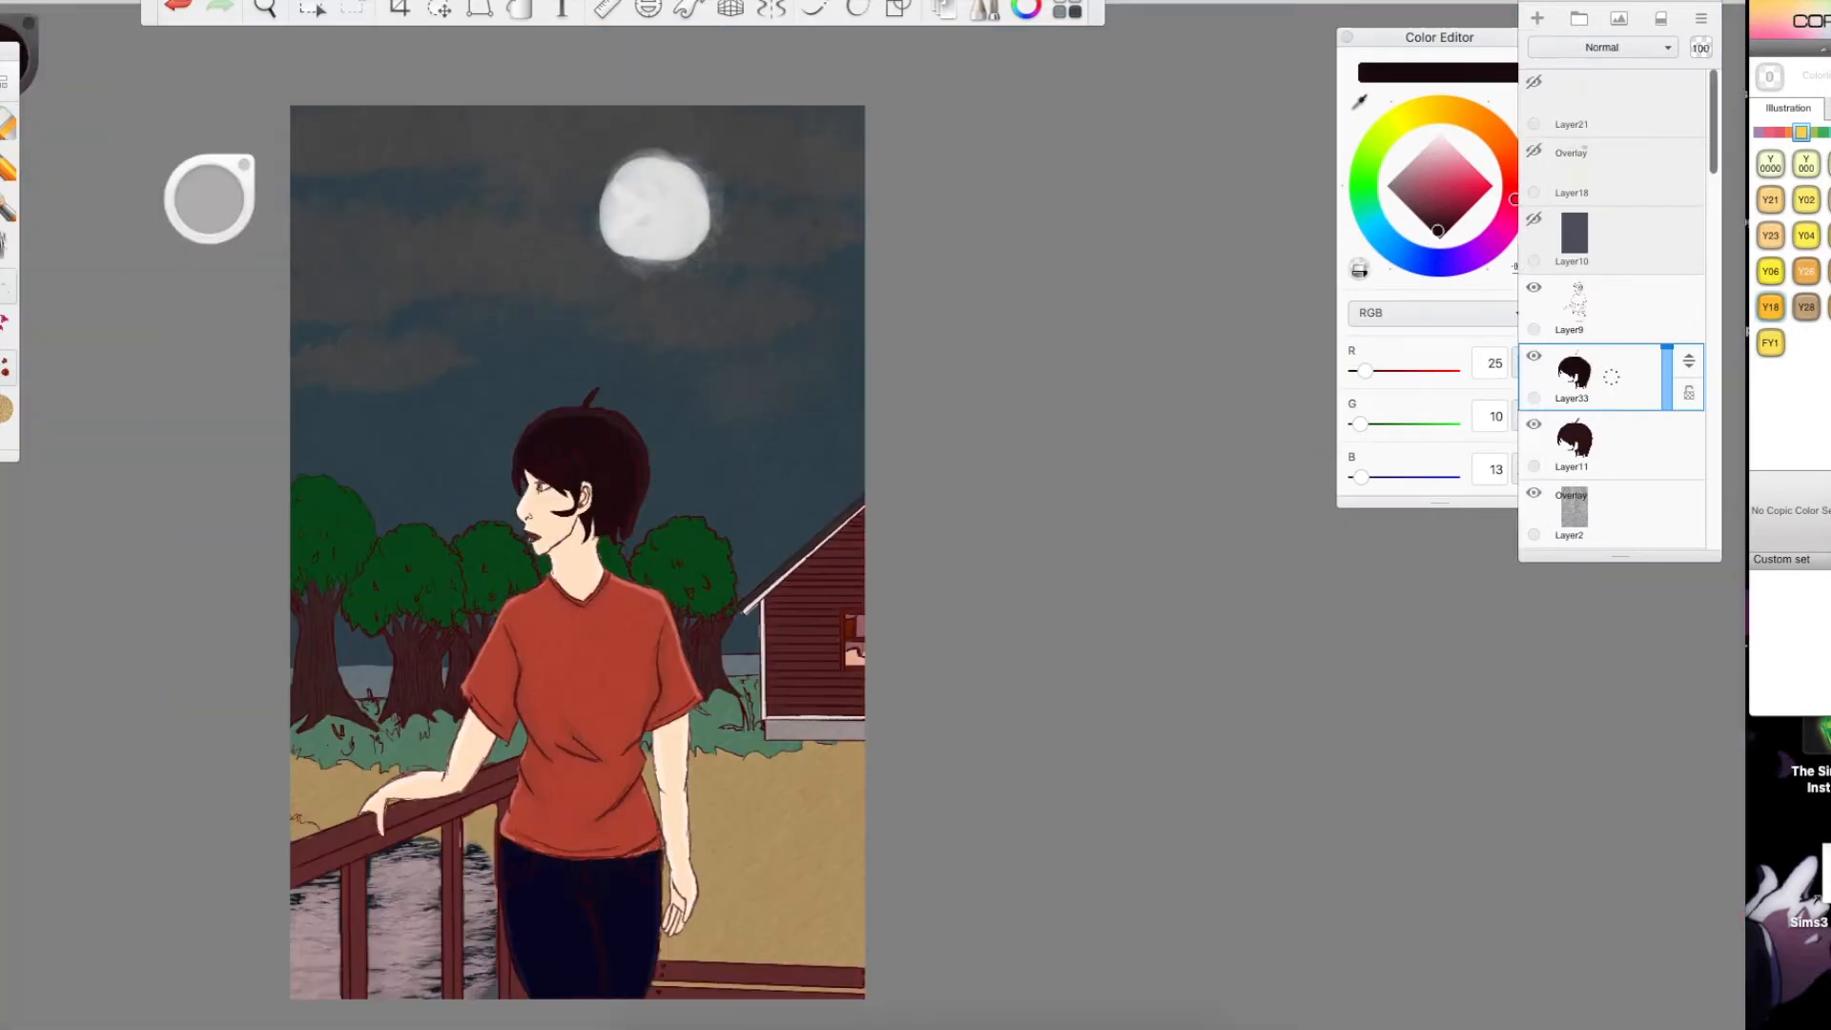
Darken the water reflection layer with Brightness/Contrast
{"action": "left_click", "coordinate": [210, 196]}
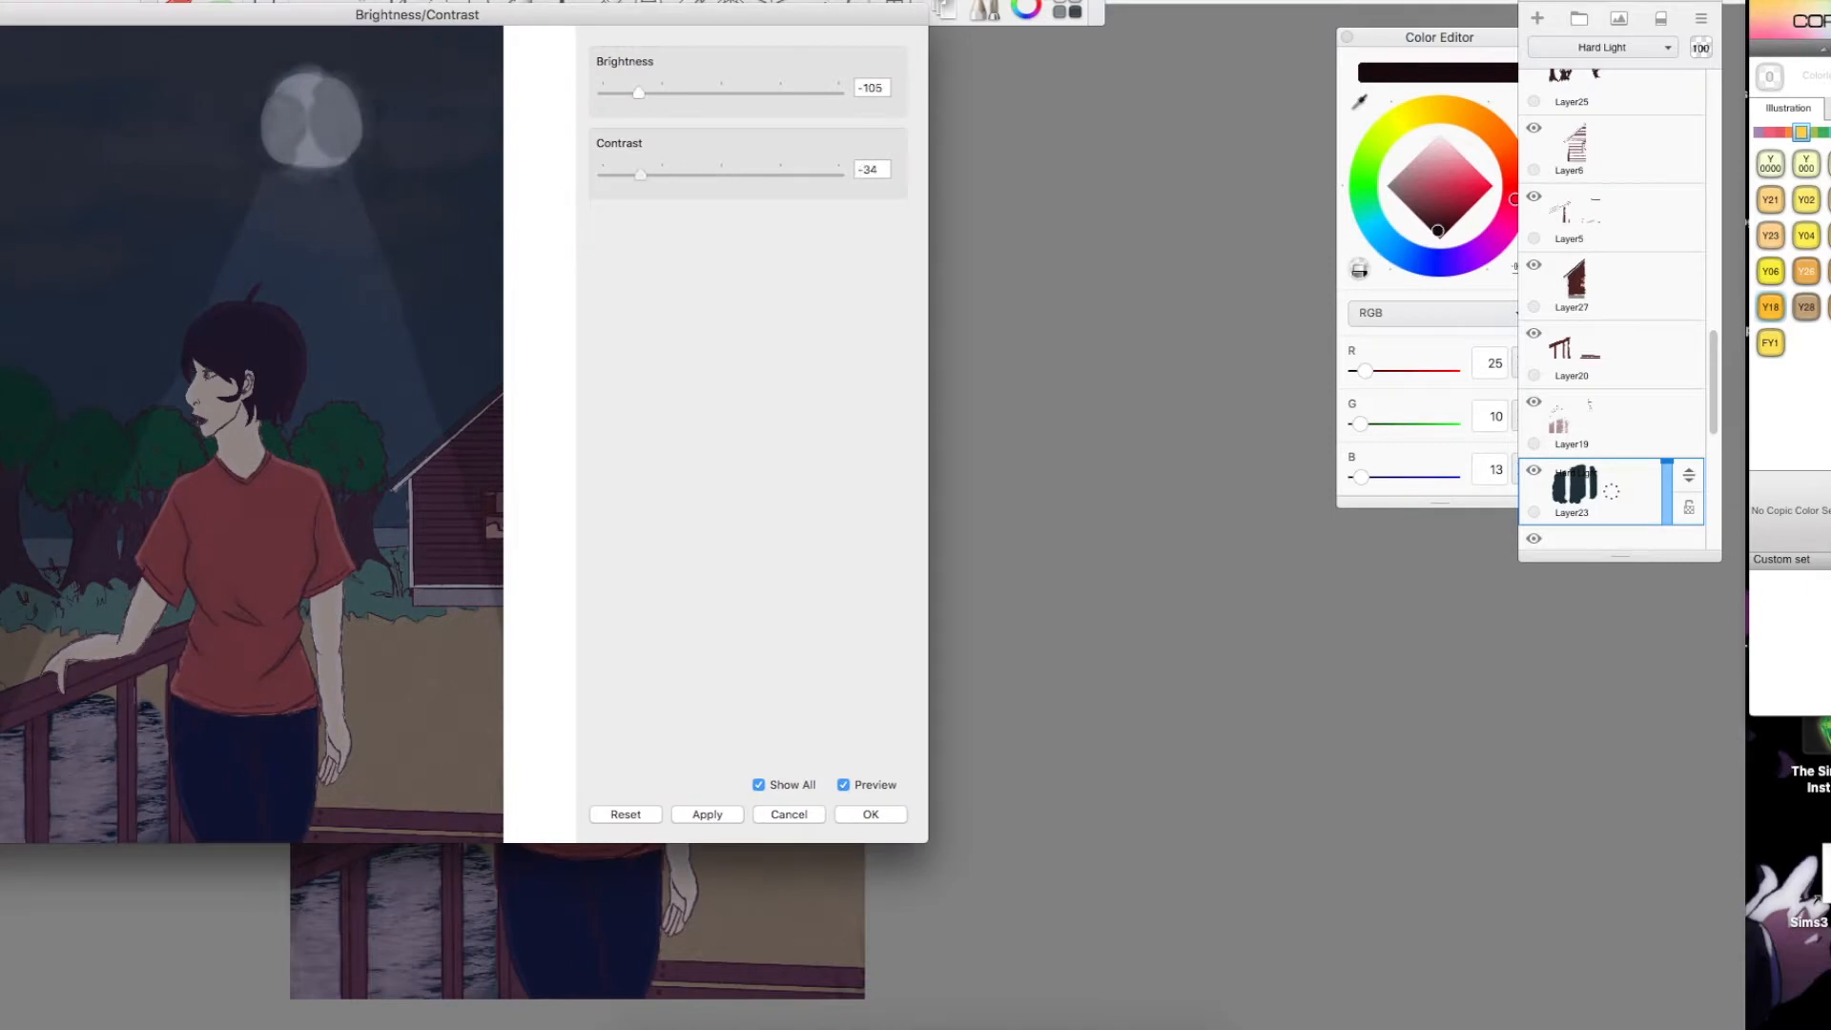
{"action": "left_click", "coordinate": [869, 815]}
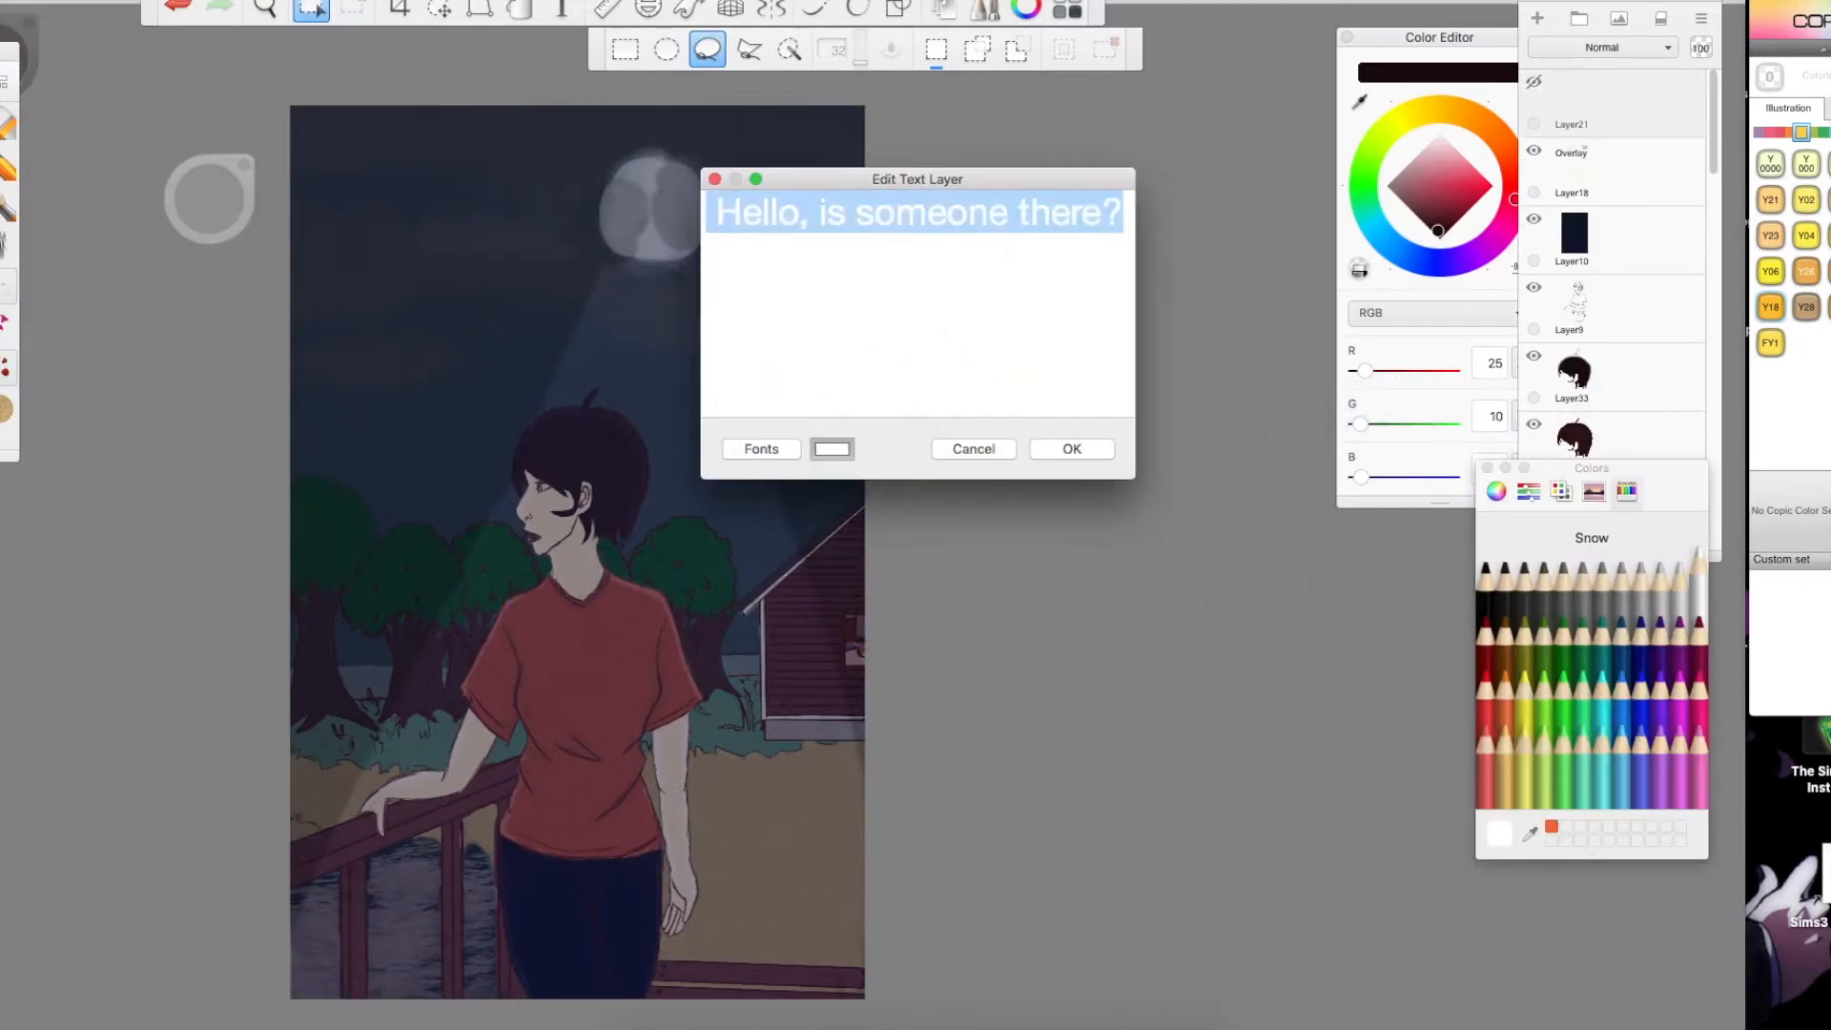
Set the speech text 'Hello? Is someone there?' in a handwritten font in Snow, centred in the bubble
{"action": "left_click", "coordinate": [1070, 448]}
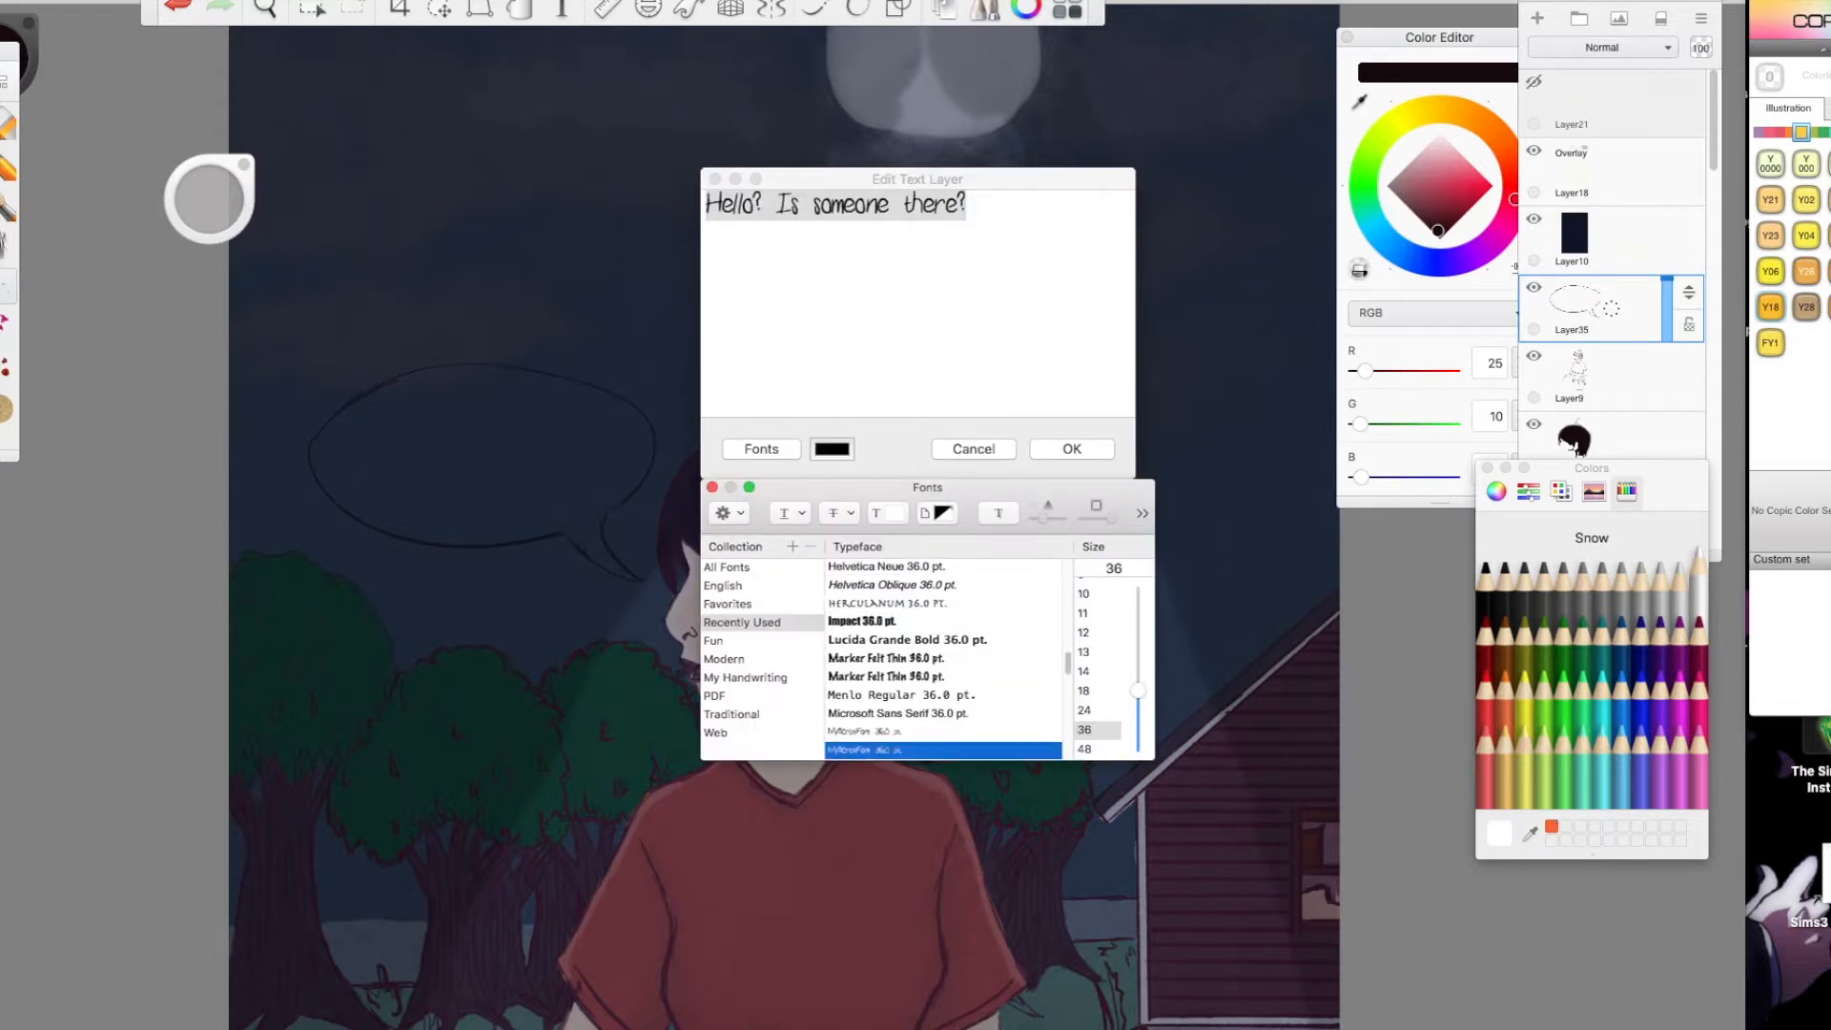
{"action": "left_click", "coordinate": [1068, 448]}
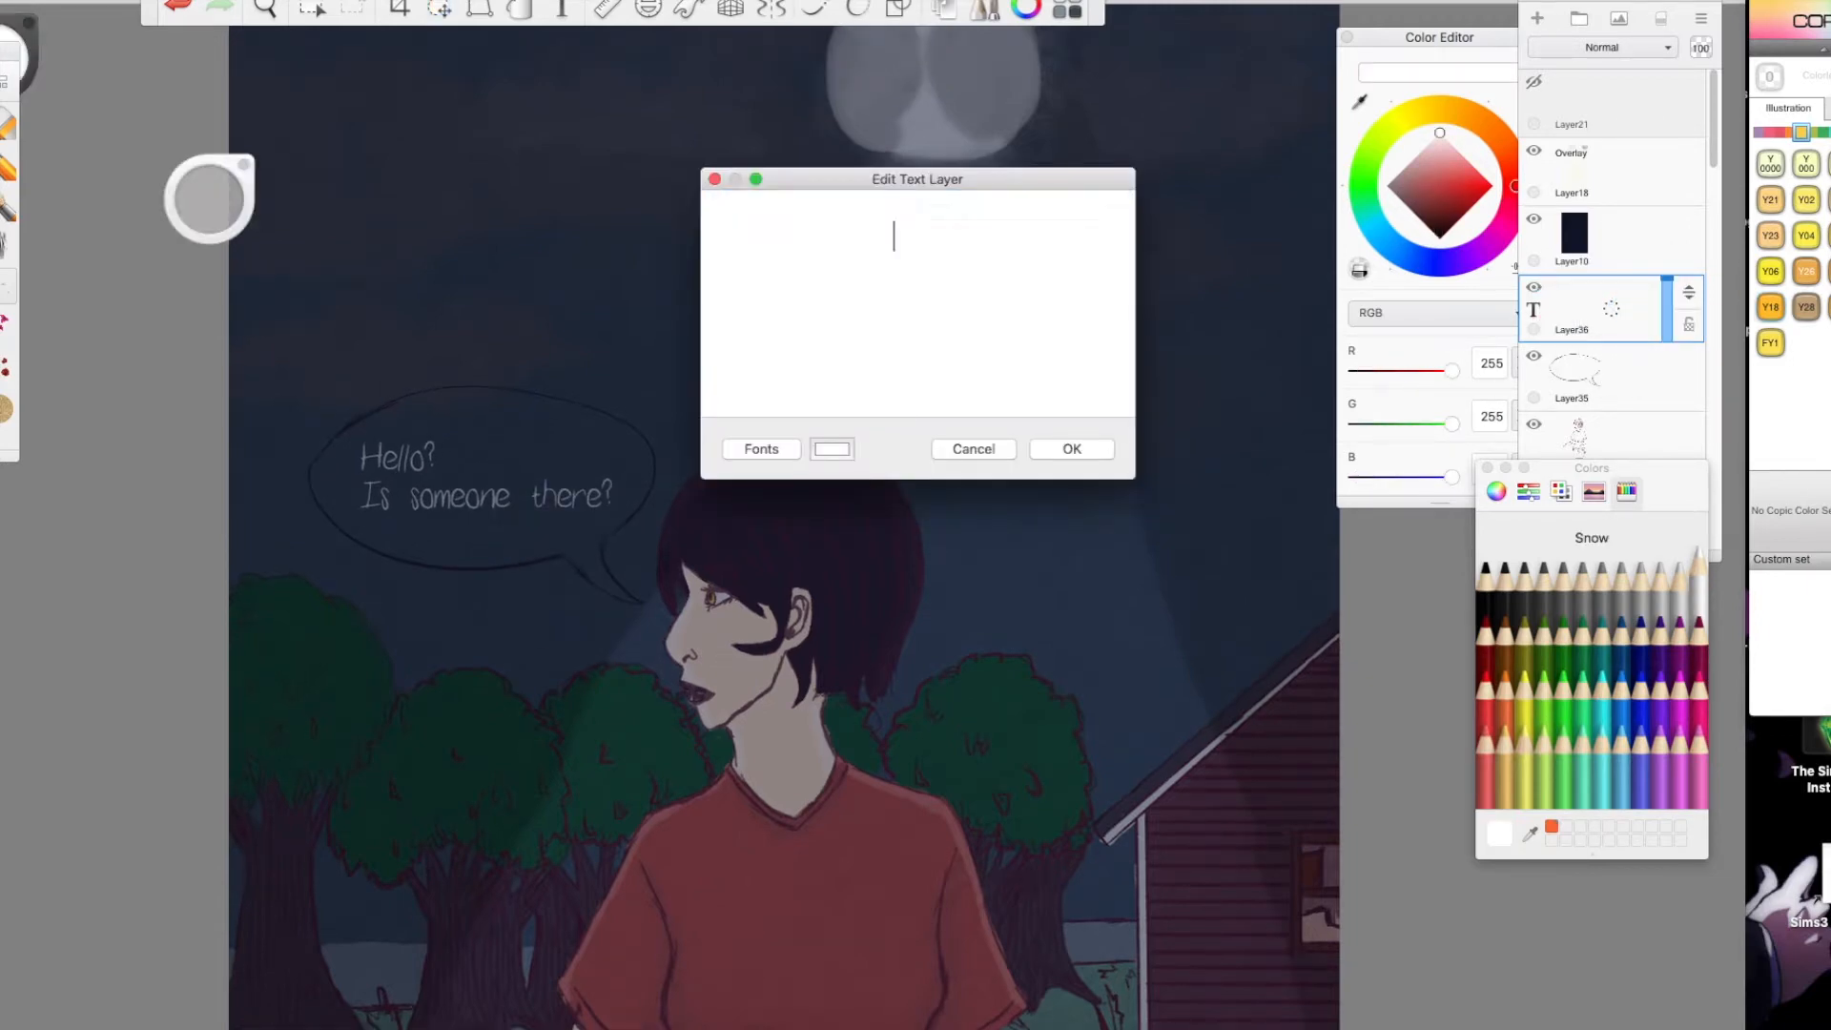
{"action": "left_click", "coordinate": [972, 448]}
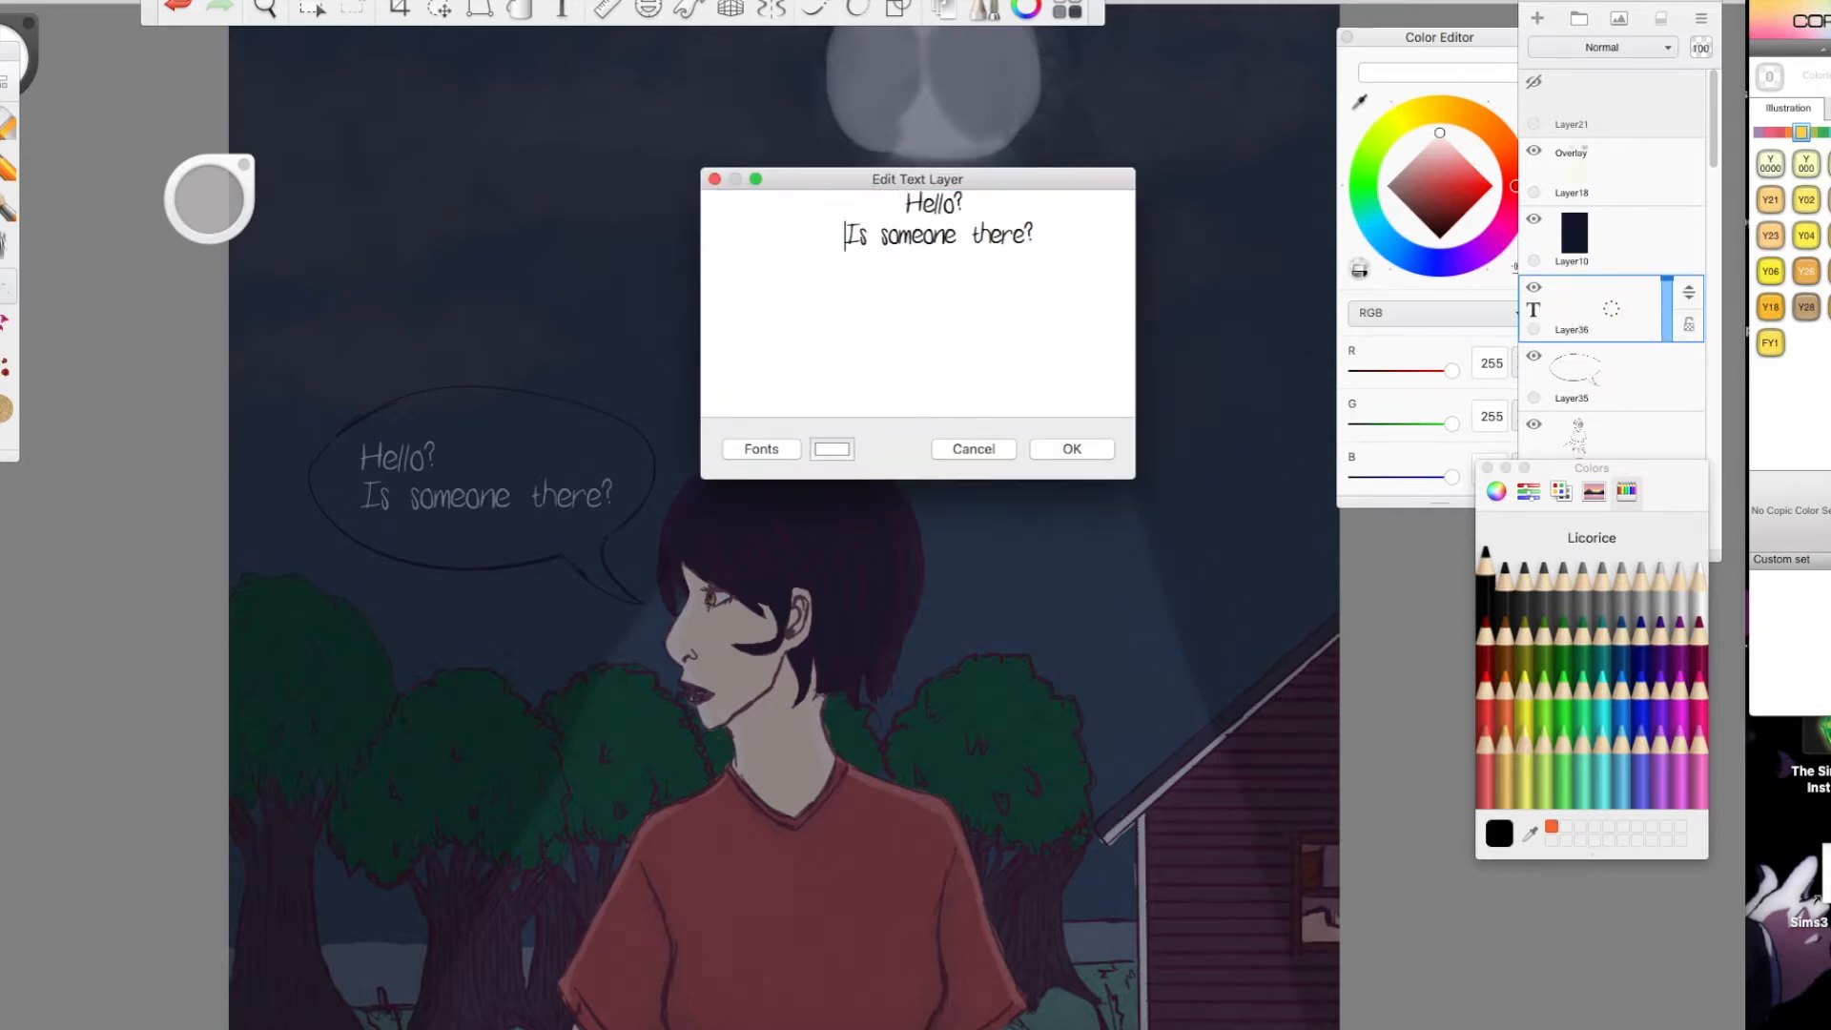
{"action": "left_click", "coordinate": [1068, 448]}
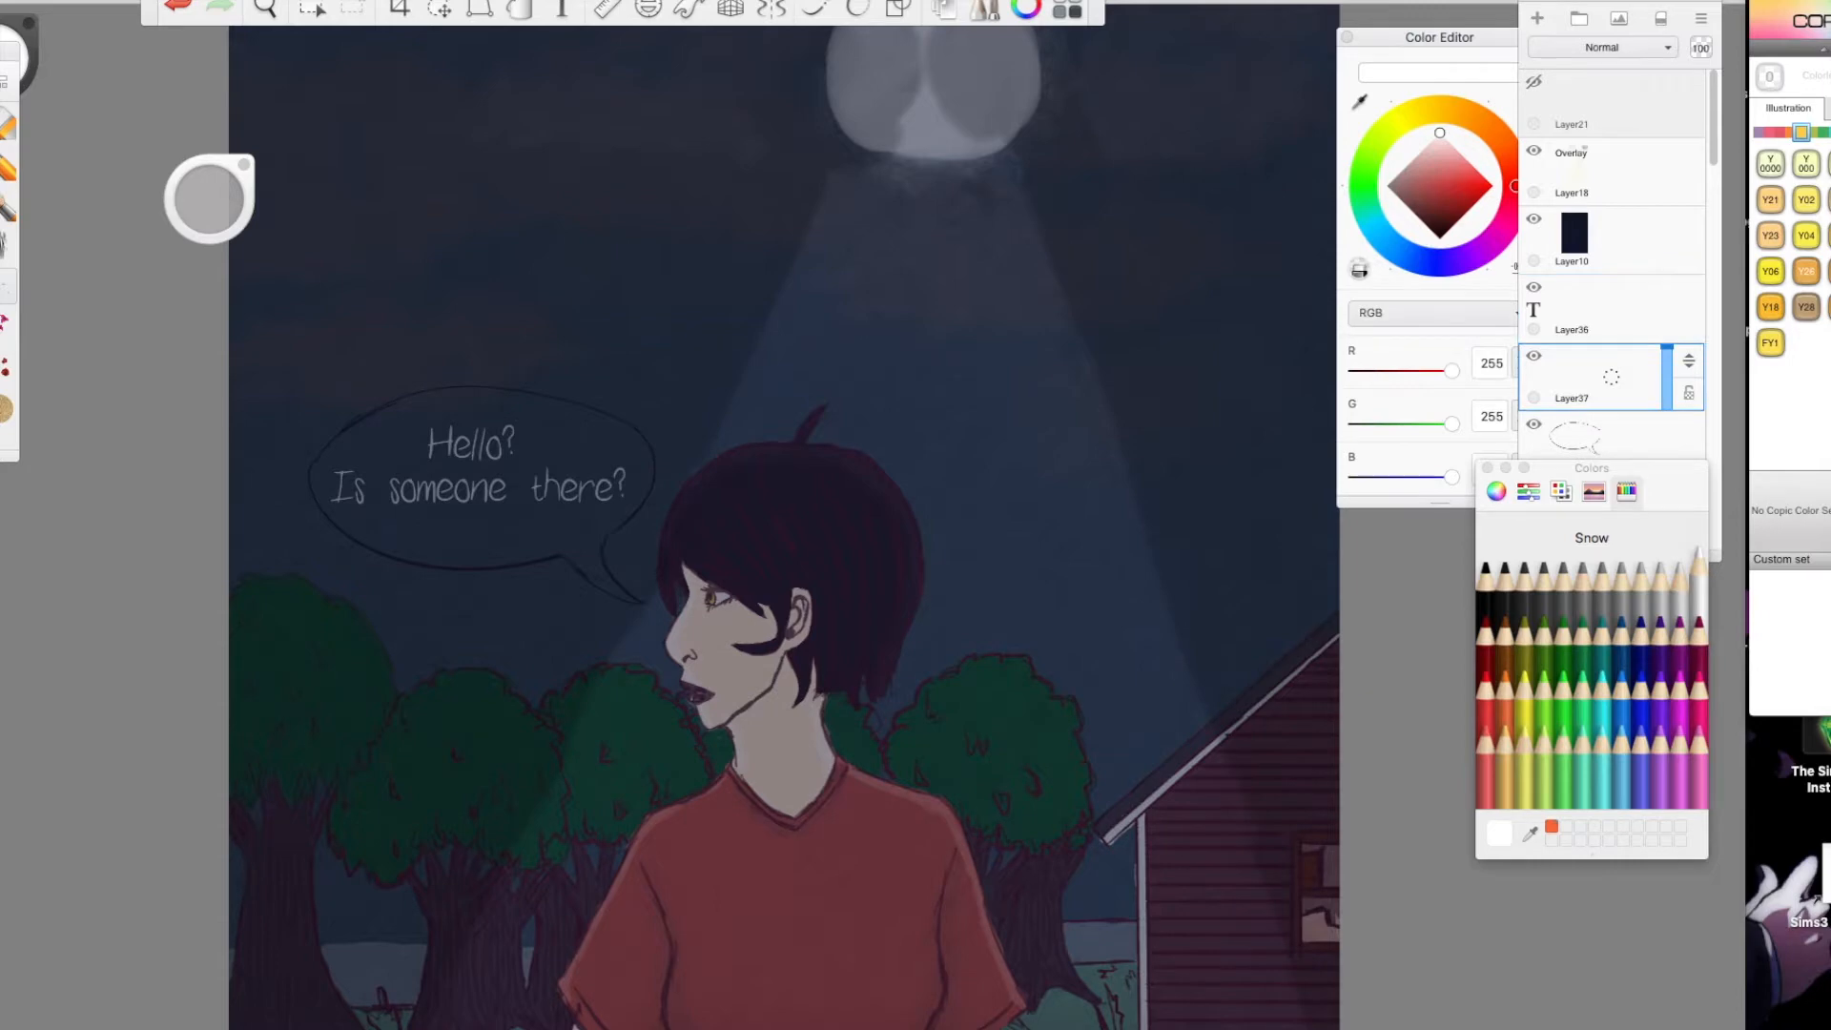
Fill the speech bubble with muted mauve on a new layer
{"action": "left_click", "coordinate": [311, 12]}
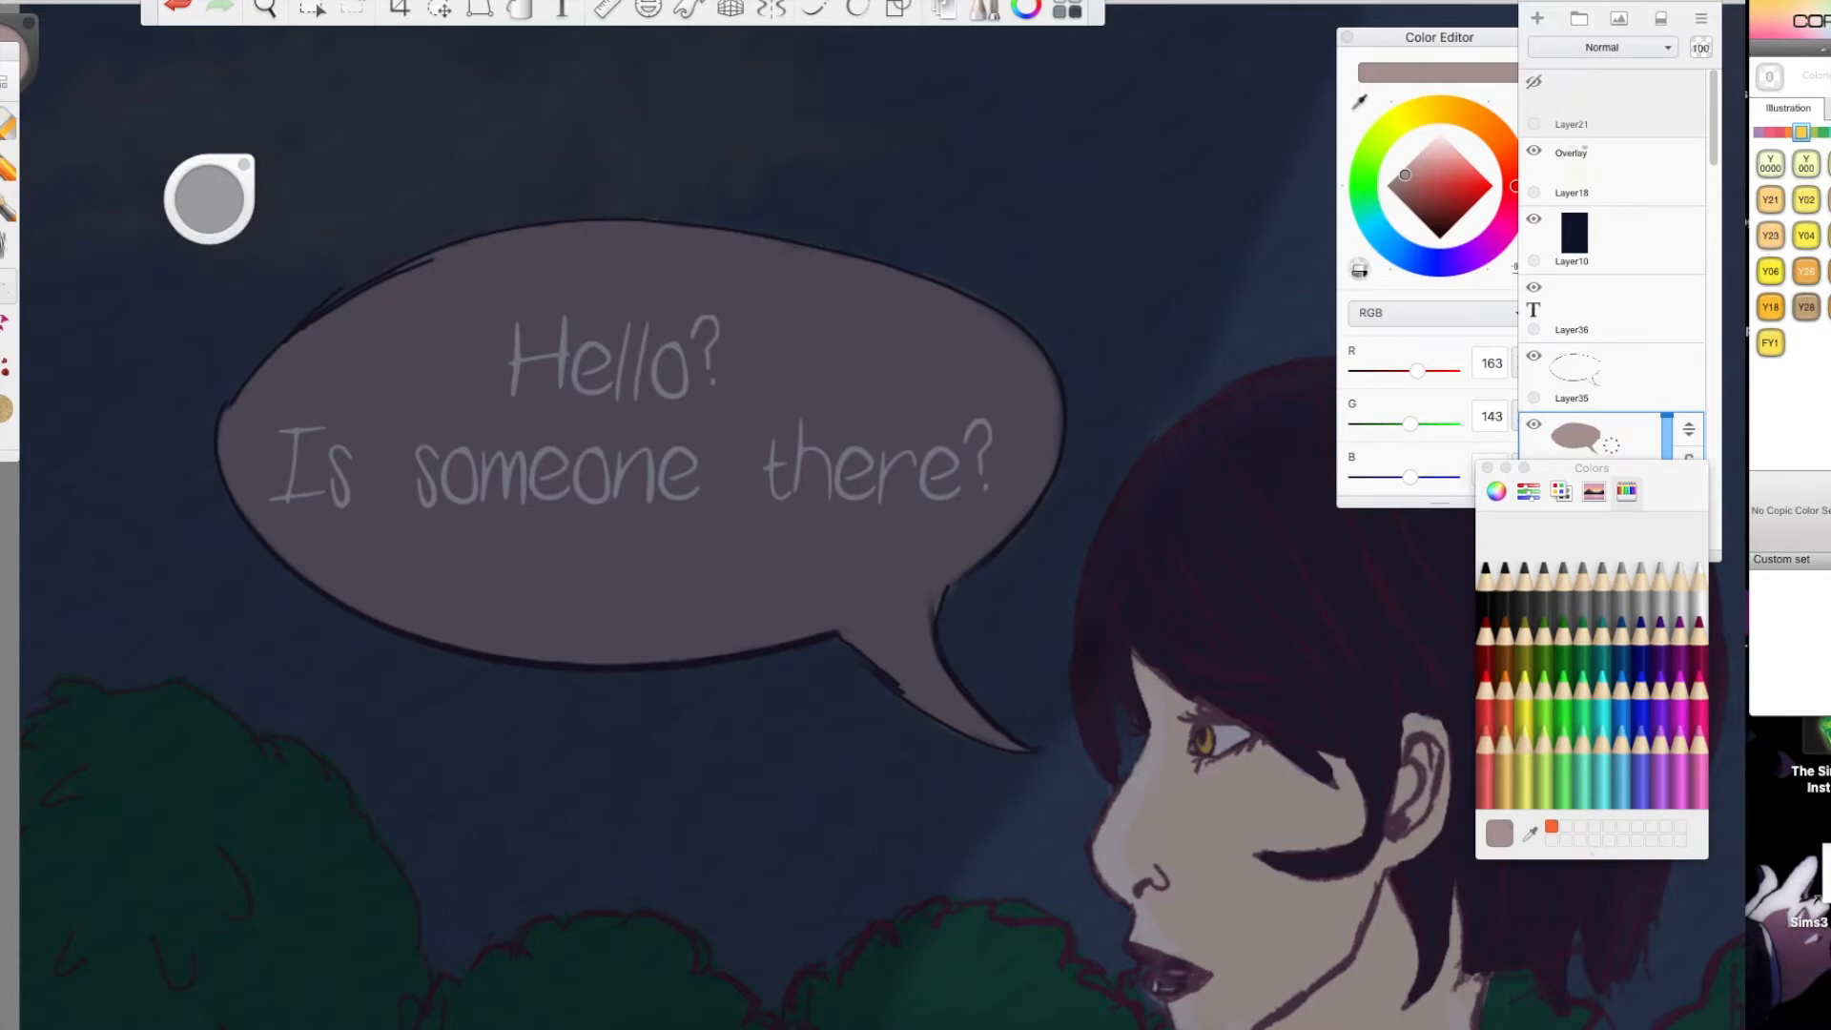
{"action": "left_click", "coordinate": [265, 12]}
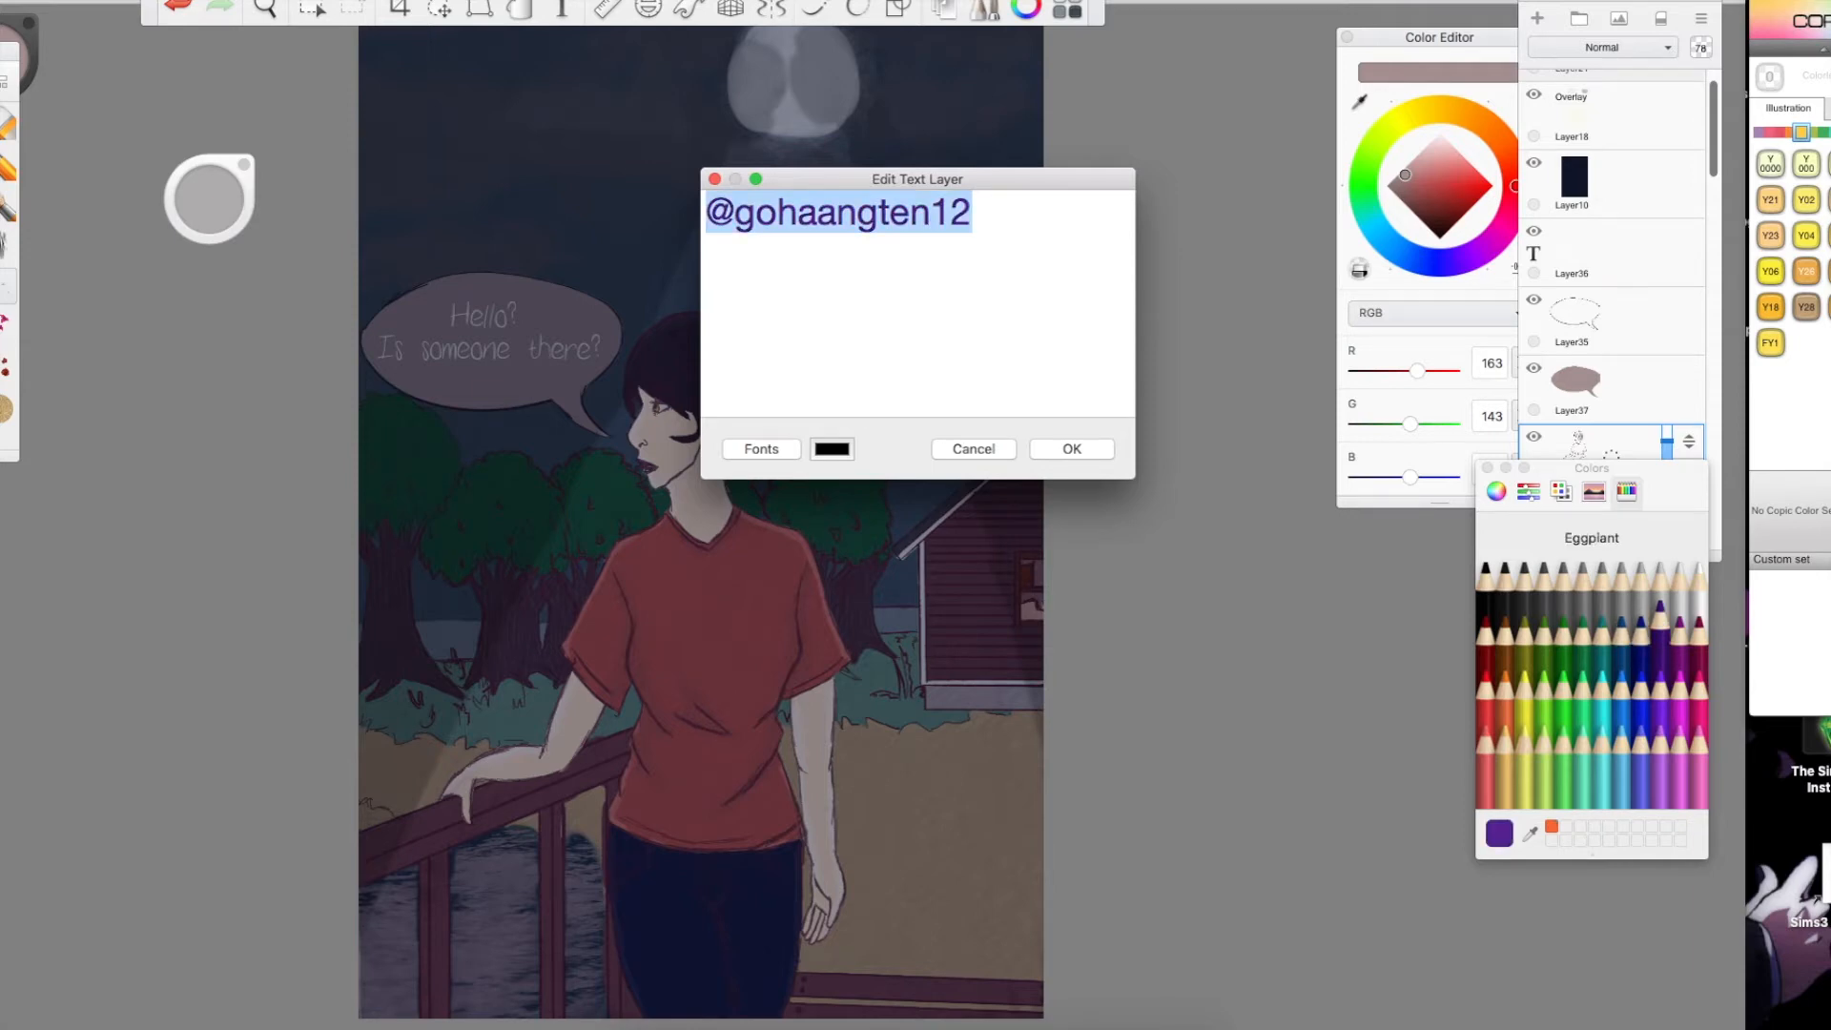
Add an Eggplant signature text layer and fade it to 29% opacity as a watermark
{"action": "left_click", "coordinate": [1070, 448]}
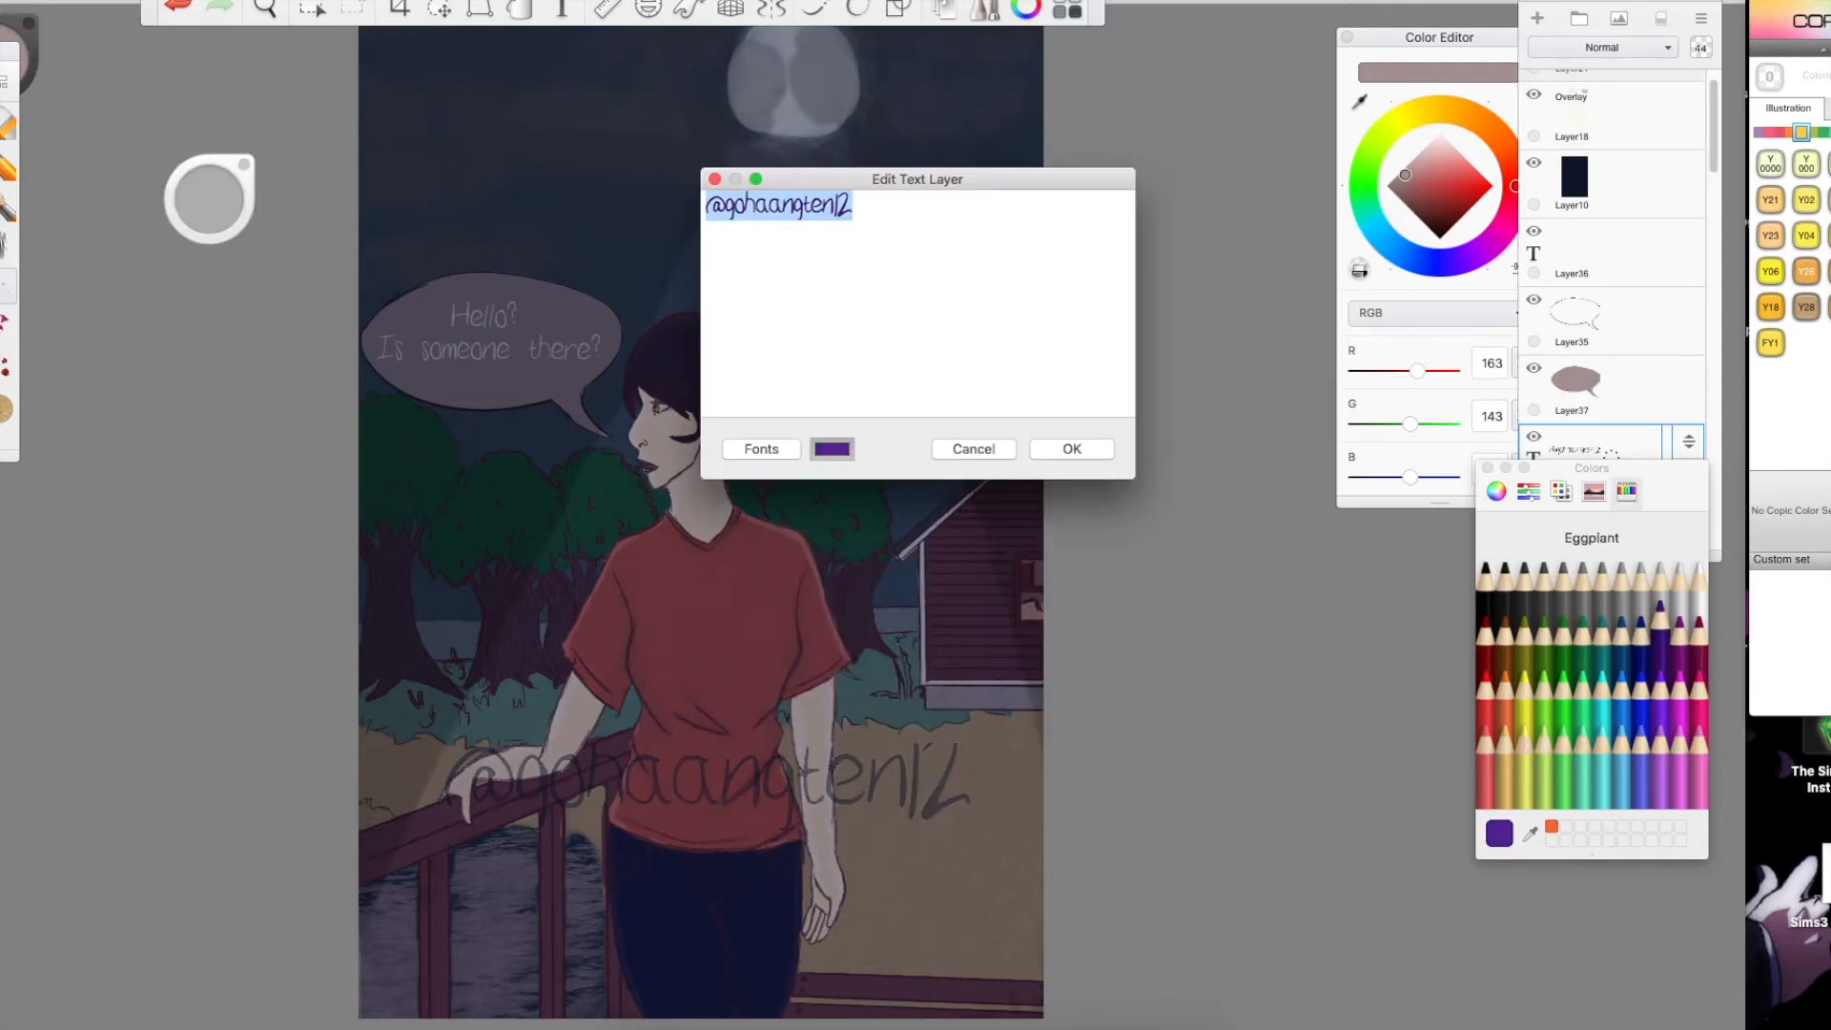
{"action": "left_click", "coordinate": [1069, 448]}
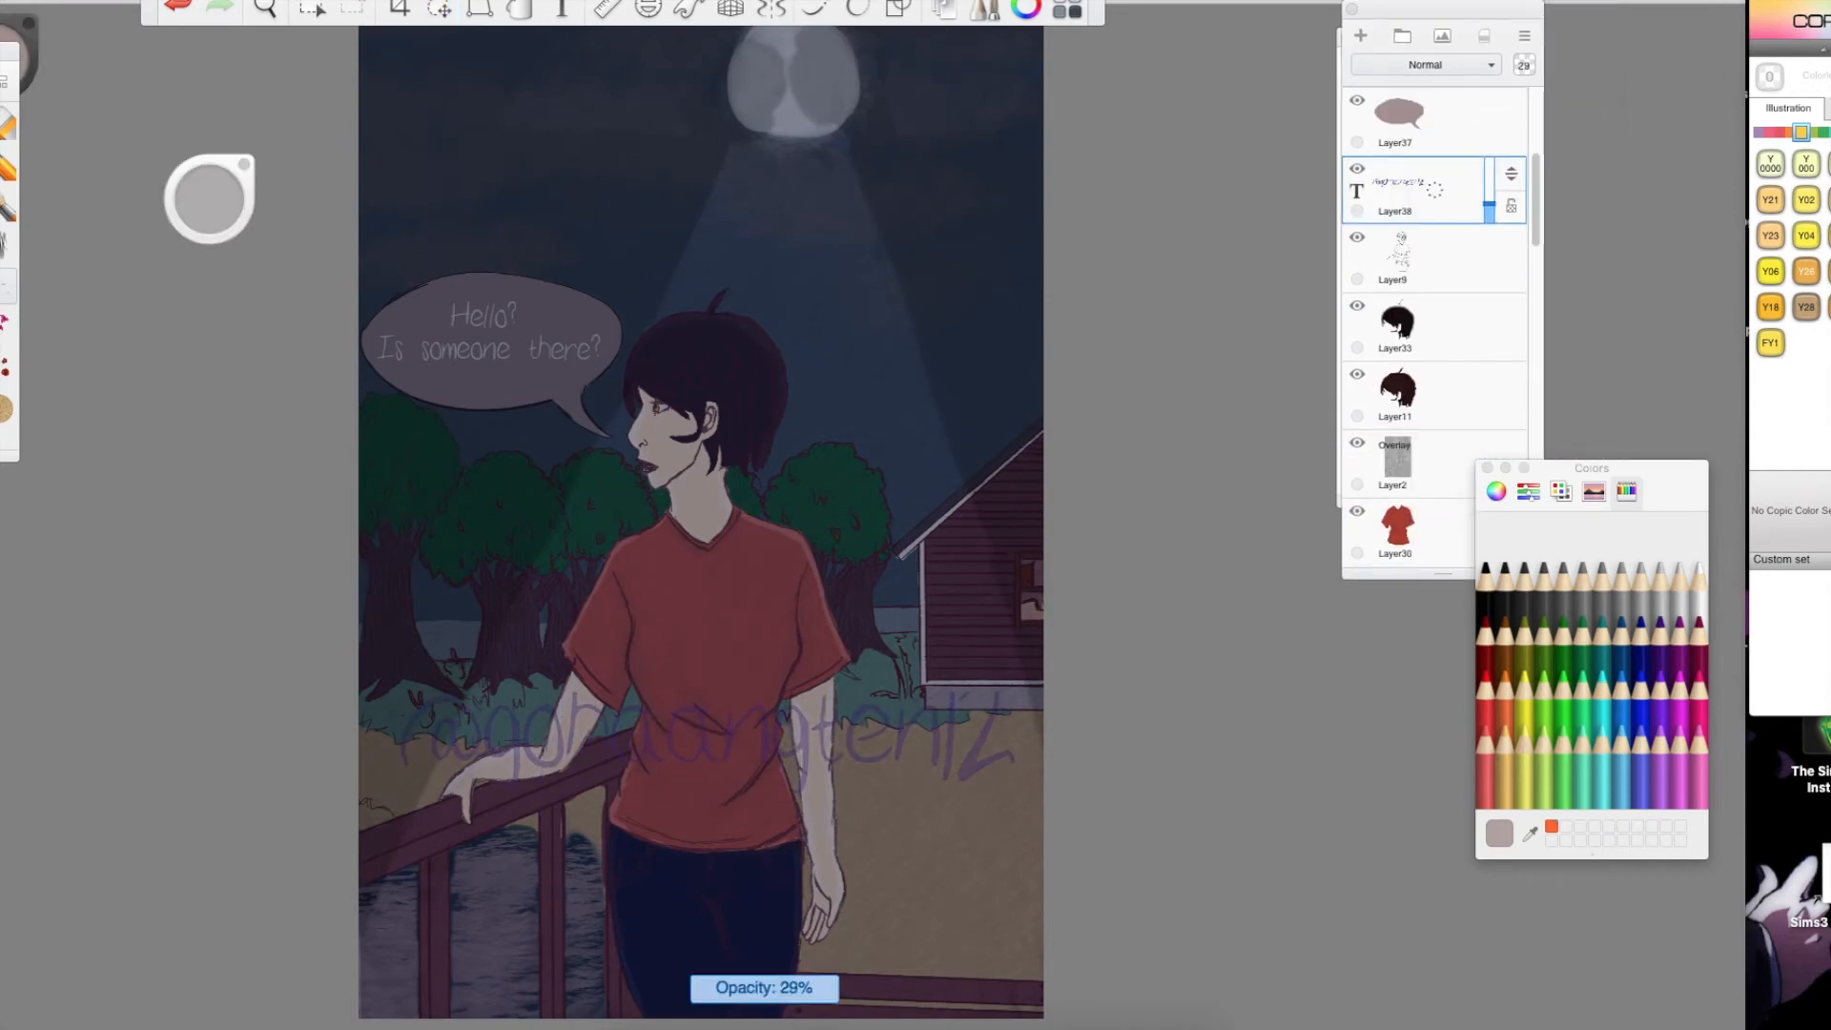